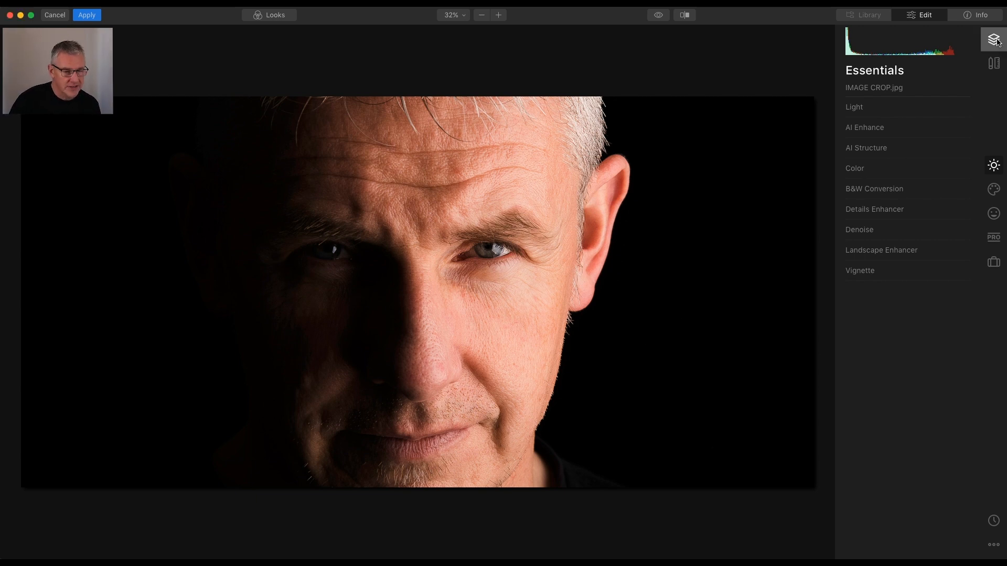
- Add the circular HUD graphic 1.jpg as a new image layer
{"action": "left_click", "coordinate": [992, 39]}
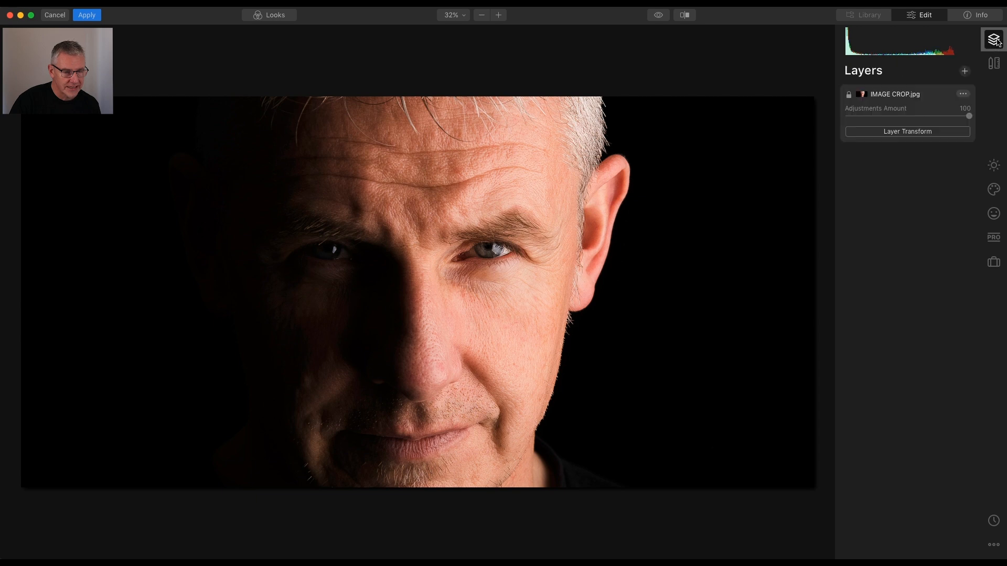
{"action": "left_click", "coordinate": [964, 70]}
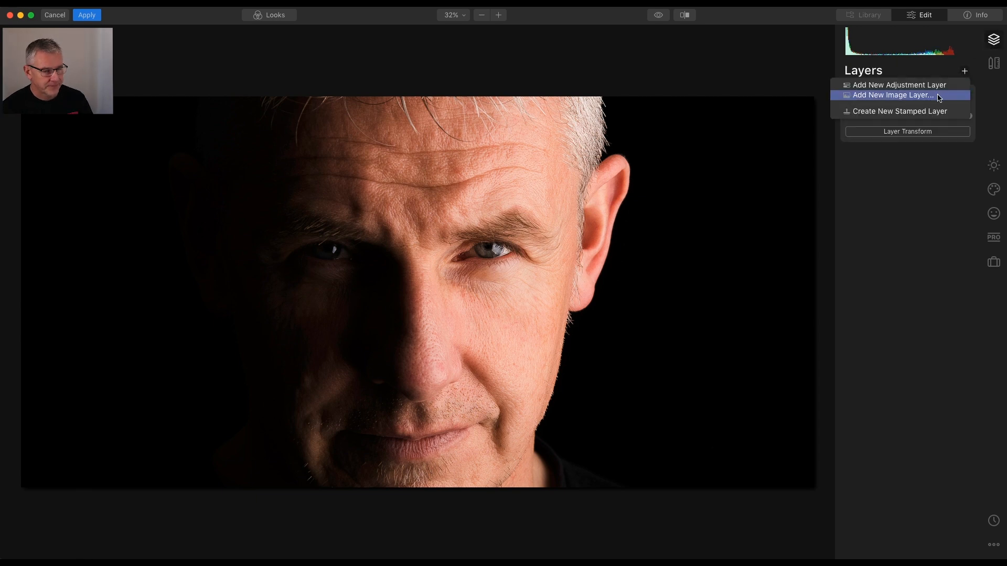
{"action": "left_click", "coordinate": [891, 94]}
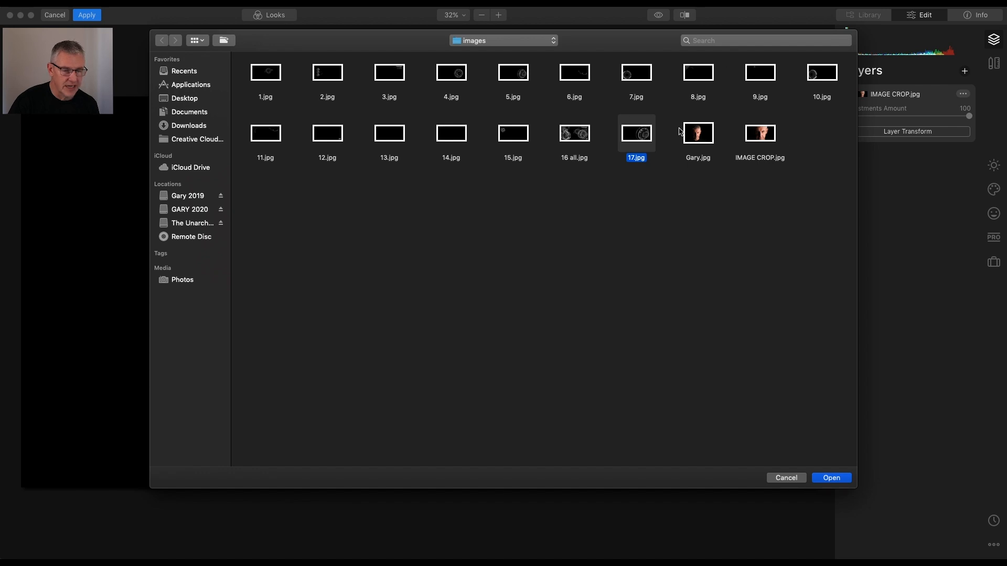
{"action": "mouse_move", "coordinate": [795, 147]}
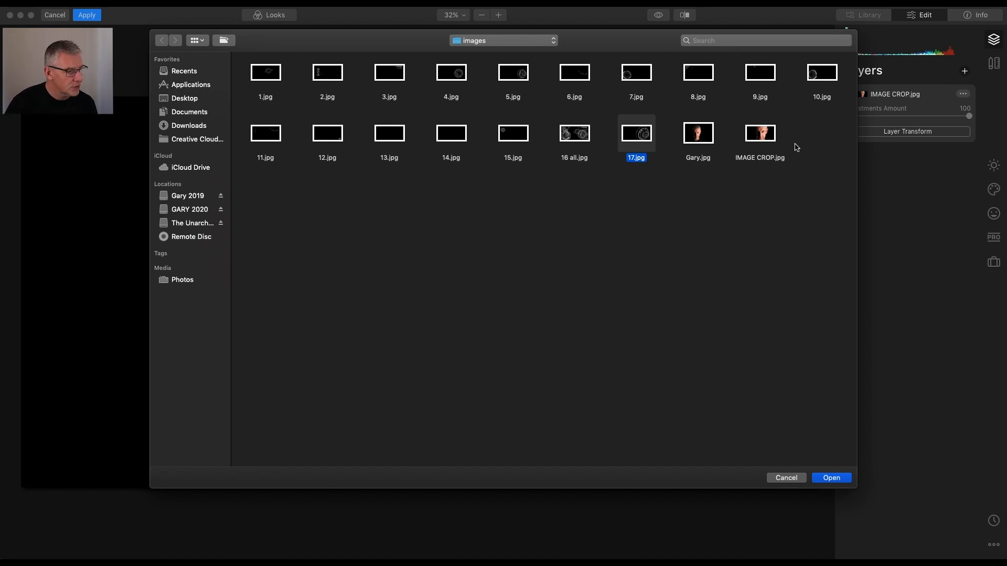
{"action": "mouse_move", "coordinate": [644, 190]}
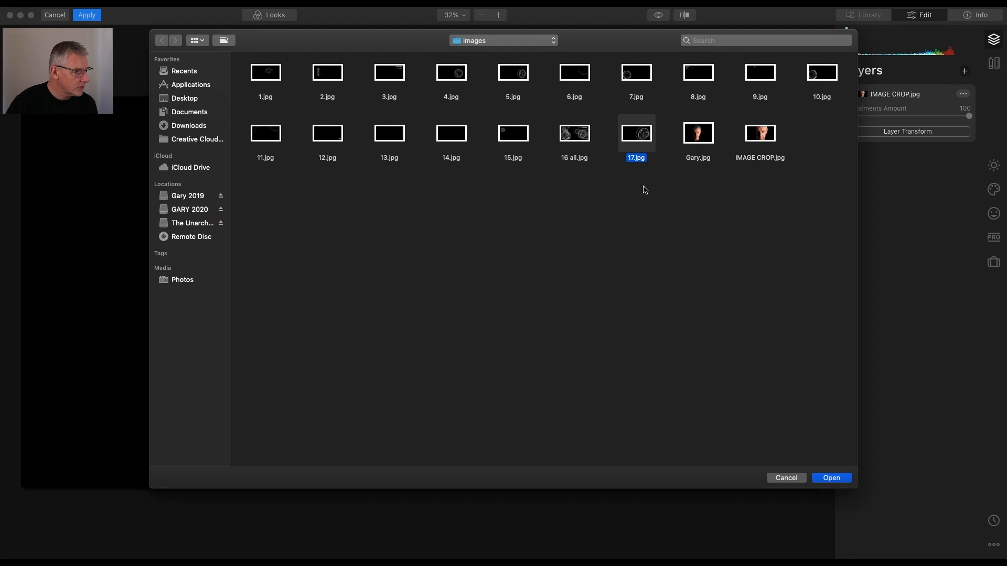
{"action": "left_click", "coordinate": [265, 72]}
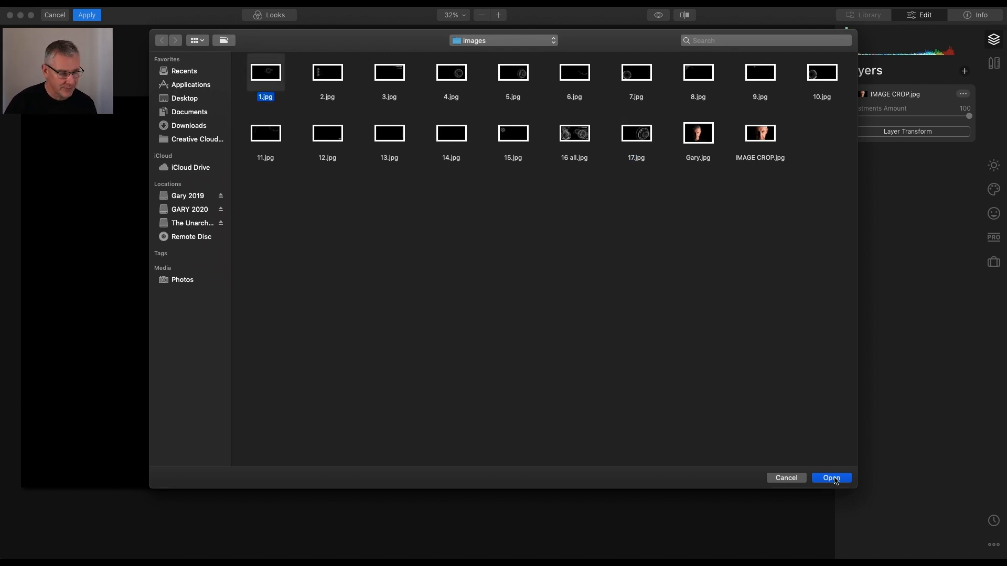
{"action": "left_click", "coordinate": [830, 478]}
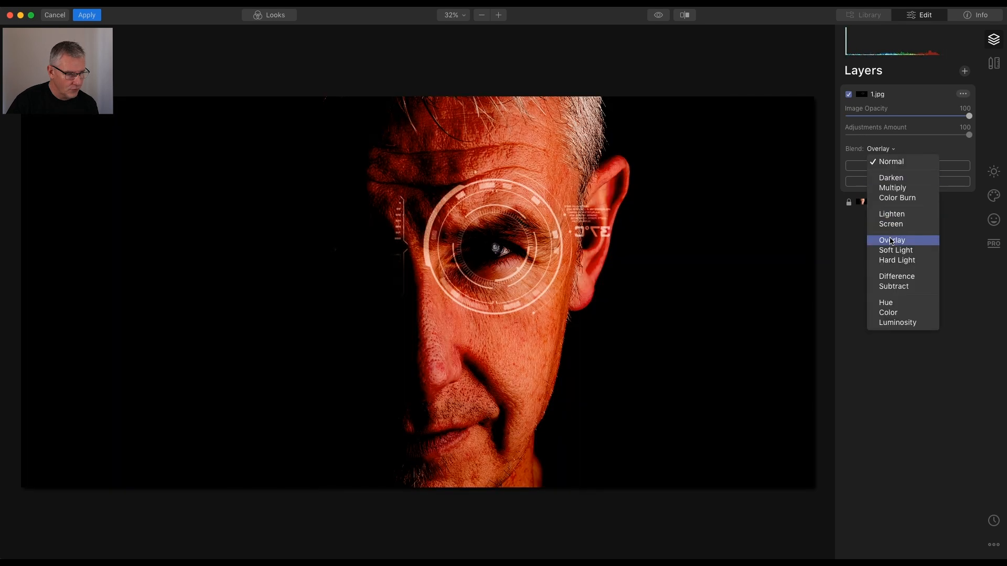
- Set the 1.jpg layer's blend to Screen and reposition it around the right eye
{"action": "left_click", "coordinate": [890, 223]}
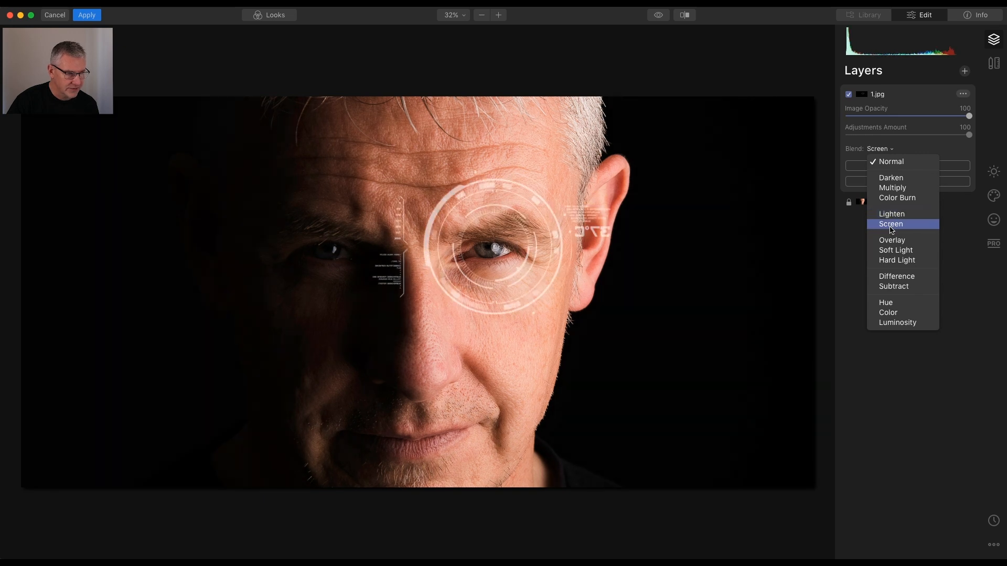
{"action": "left_click", "coordinate": [890, 223]}
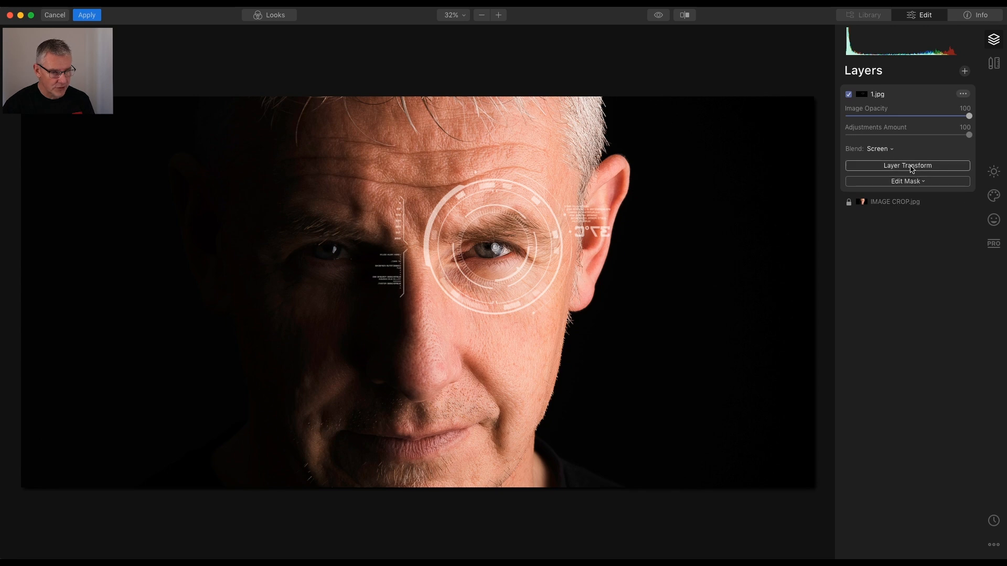
{"action": "left_click", "coordinate": [906, 165]}
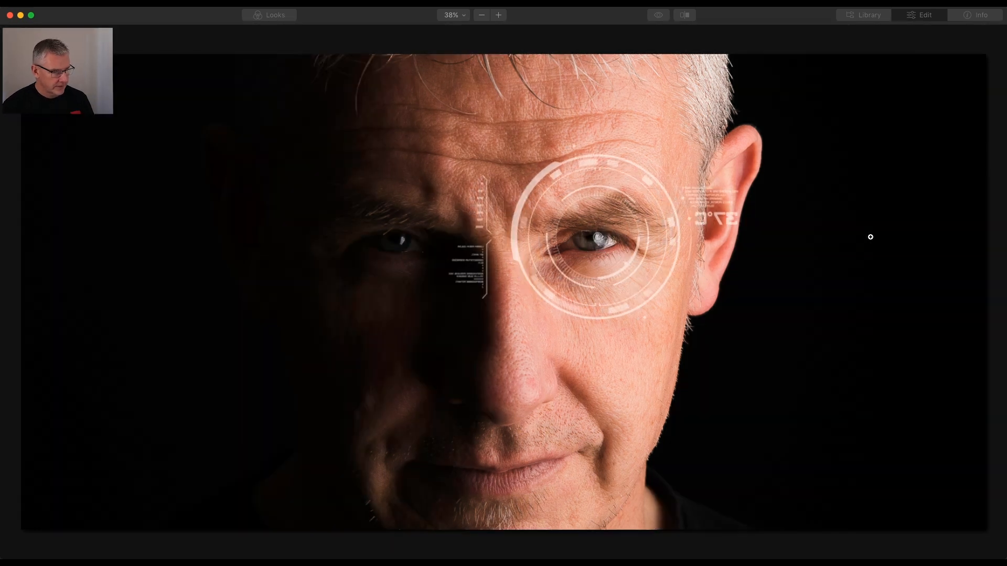
{"action": "left_click", "coordinate": [924, 15]}
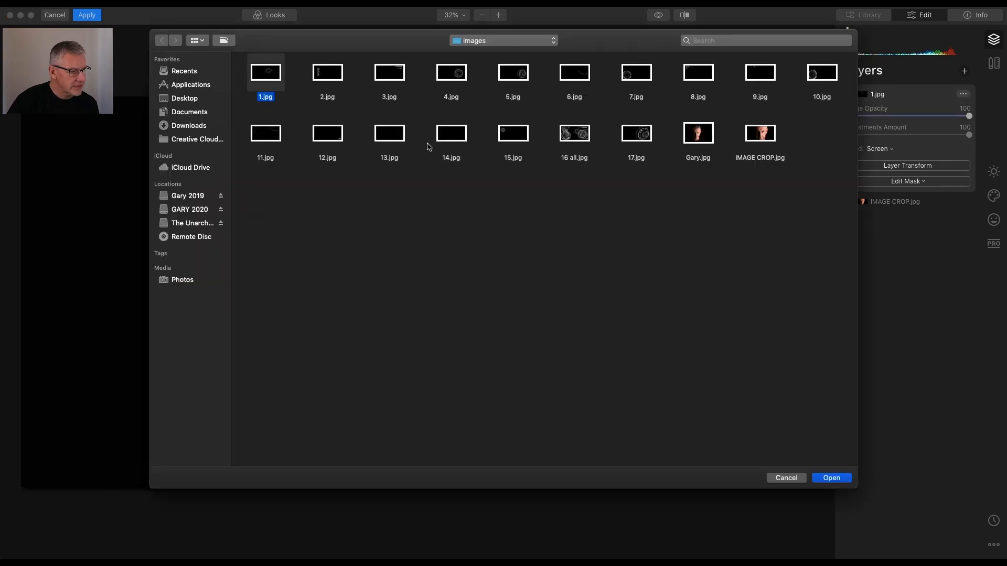
- Import the 5.jpg concentric-ring graphic as a layer and switch its blend from Normal to Screen
{"action": "left_click", "coordinate": [512, 72]}
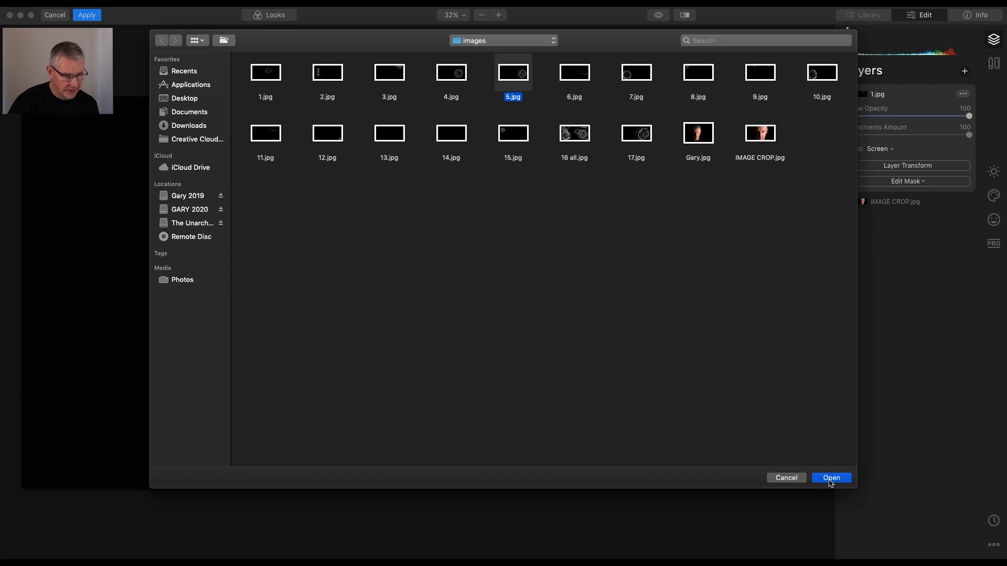
{"action": "left_click", "coordinate": [830, 477]}
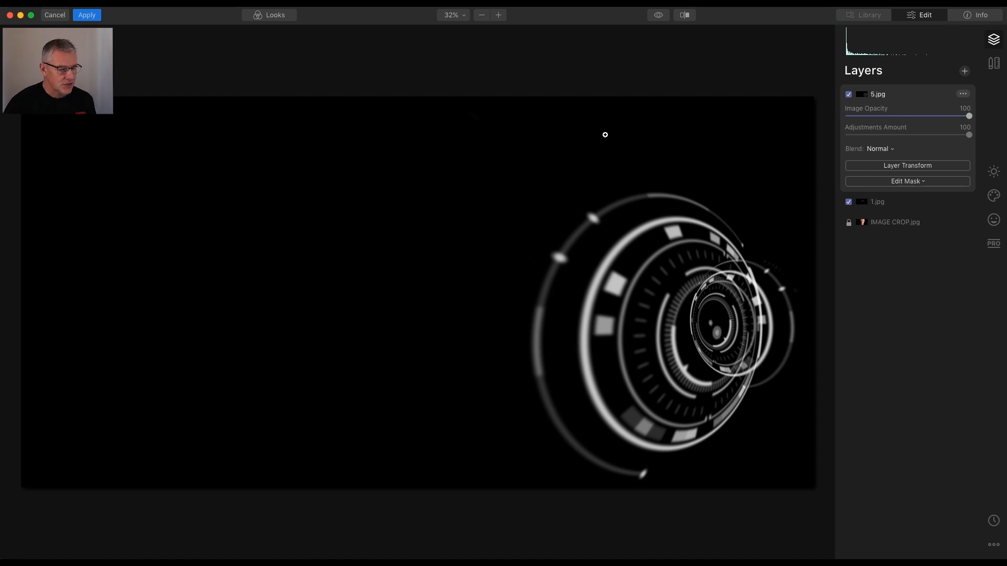
{"action": "mouse_move", "coordinate": [404, 275]}
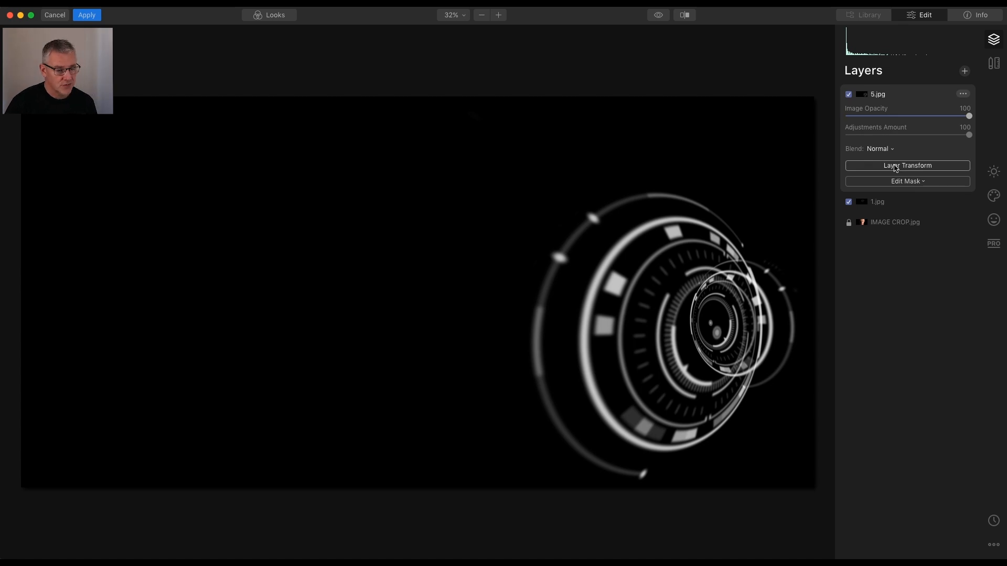
{"action": "left_click", "coordinate": [878, 149]}
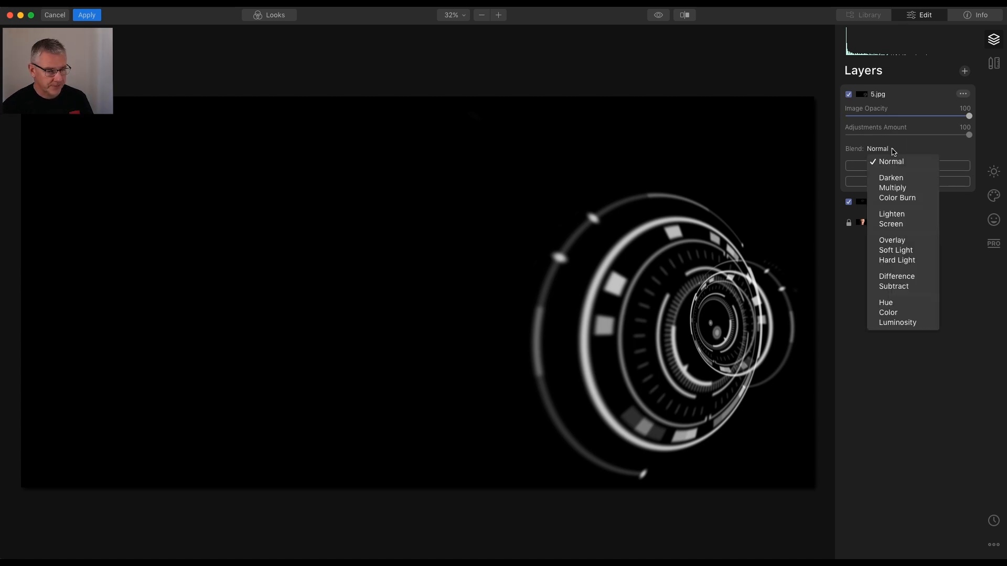
{"action": "left_click", "coordinate": [890, 224]}
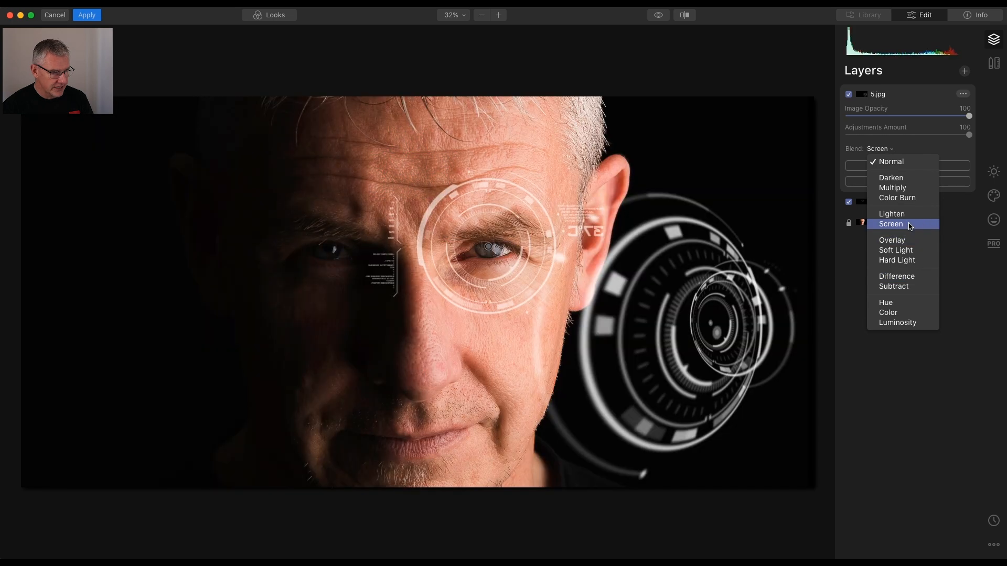
{"action": "left_click", "coordinate": [890, 224]}
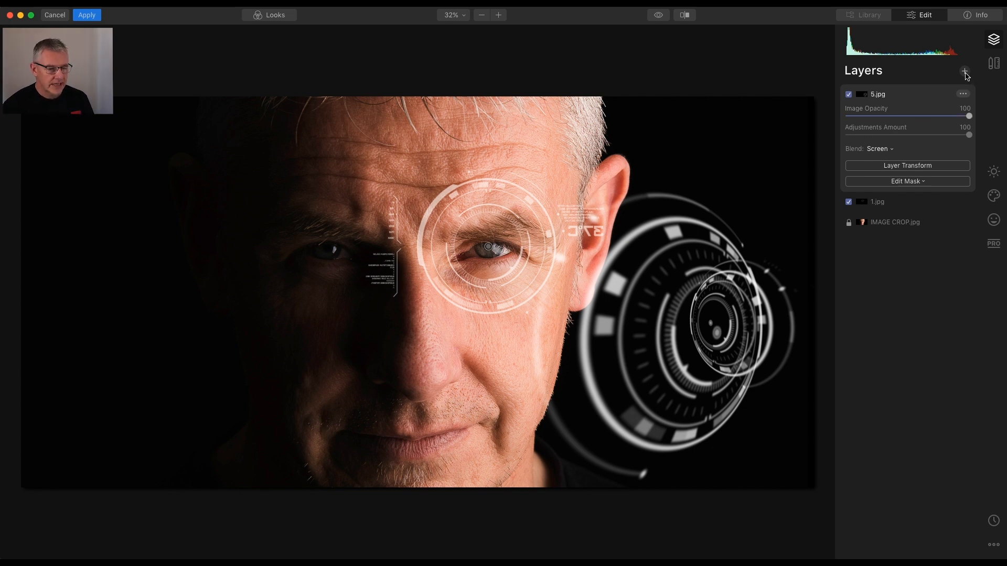
- Load the 2.jpg gauge graphic, blend it with Screen, and drag opacity down to 38
{"action": "left_click", "coordinate": [963, 71]}
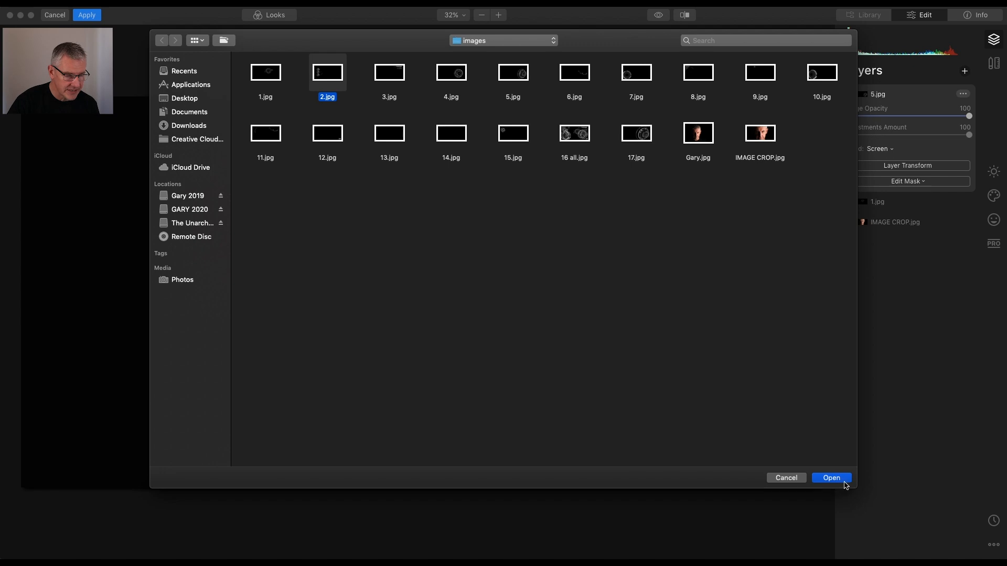
{"action": "left_click", "coordinate": [830, 477]}
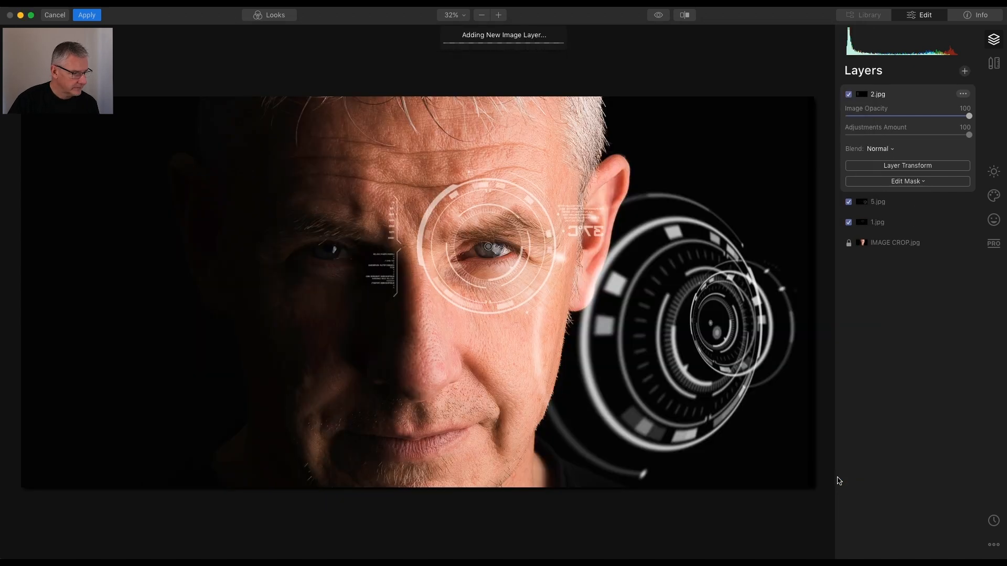
{"action": "left_click", "coordinate": [907, 166]}
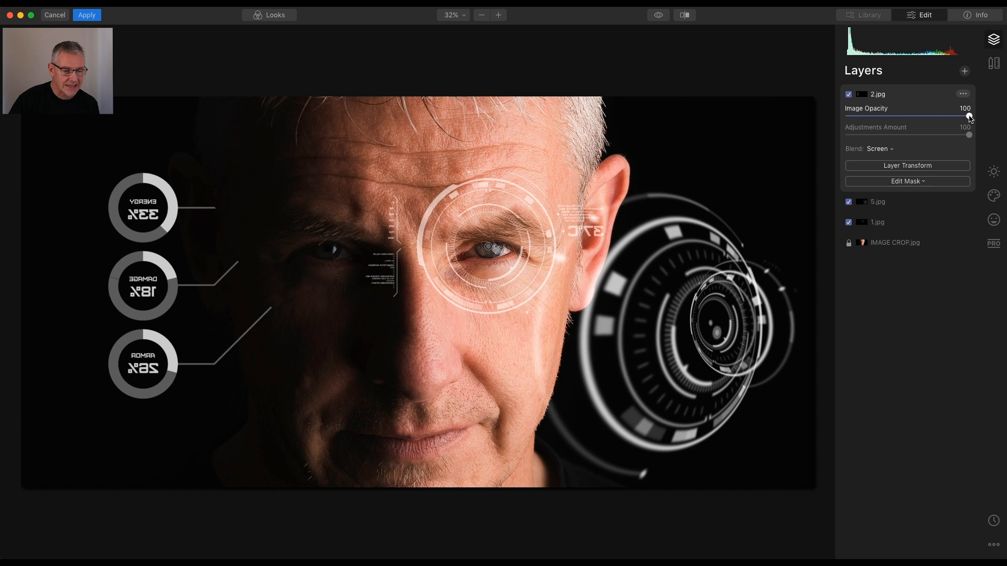
{"action": "left_click_drag", "start_coordinate": [968, 117], "coordinate": [925, 117]}
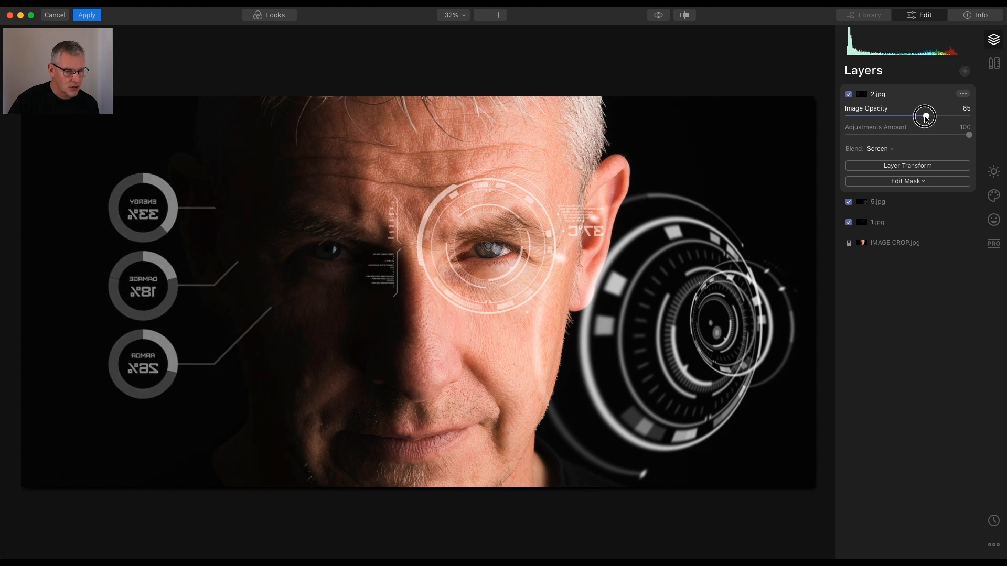
{"action": "left_click_drag", "start_coordinate": [924, 116], "coordinate": [890, 116]}
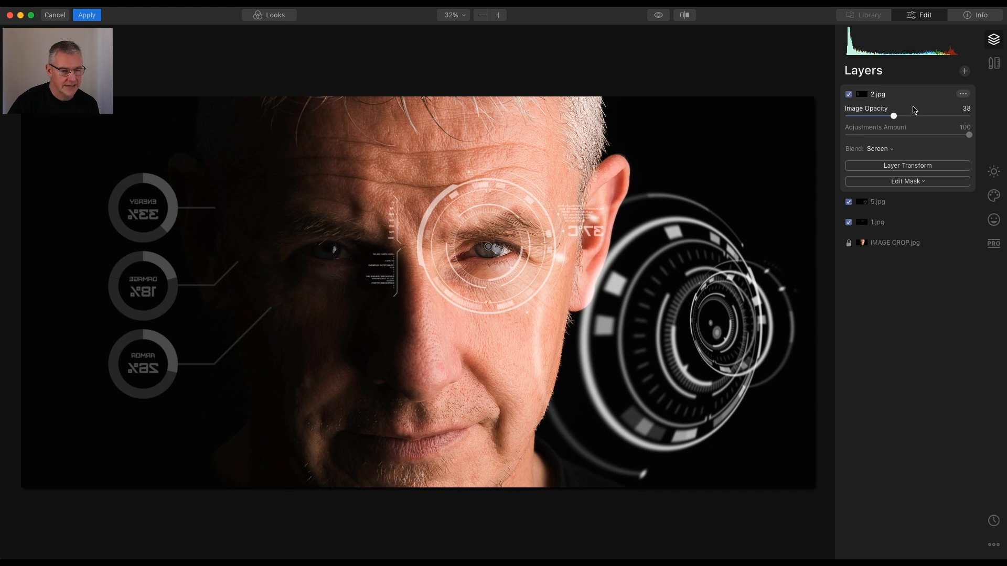
- Import the 6.jpg pointer-line graphic as a new layer and set its blend to Screen
{"action": "left_click", "coordinate": [964, 70]}
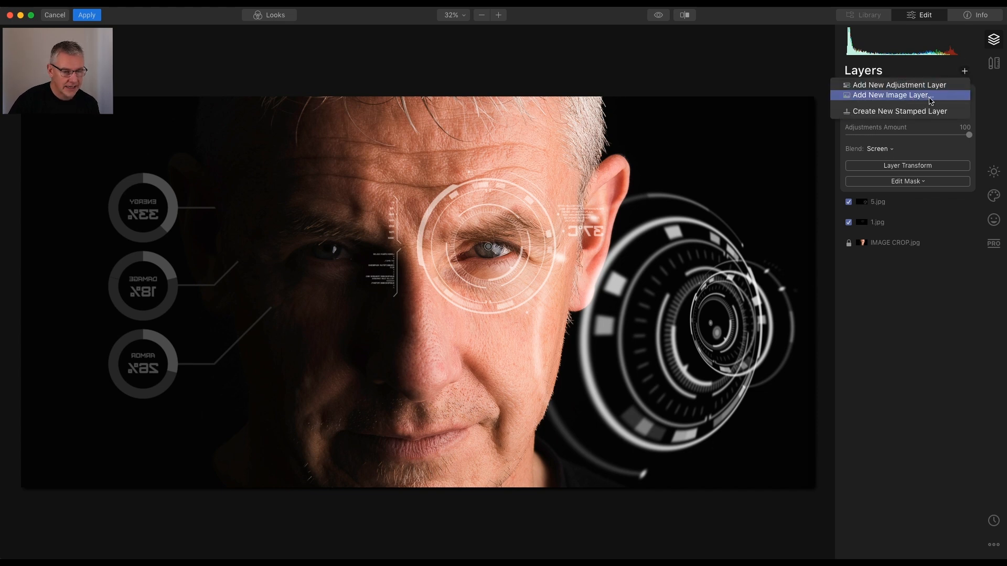
{"action": "left_click", "coordinate": [892, 95]}
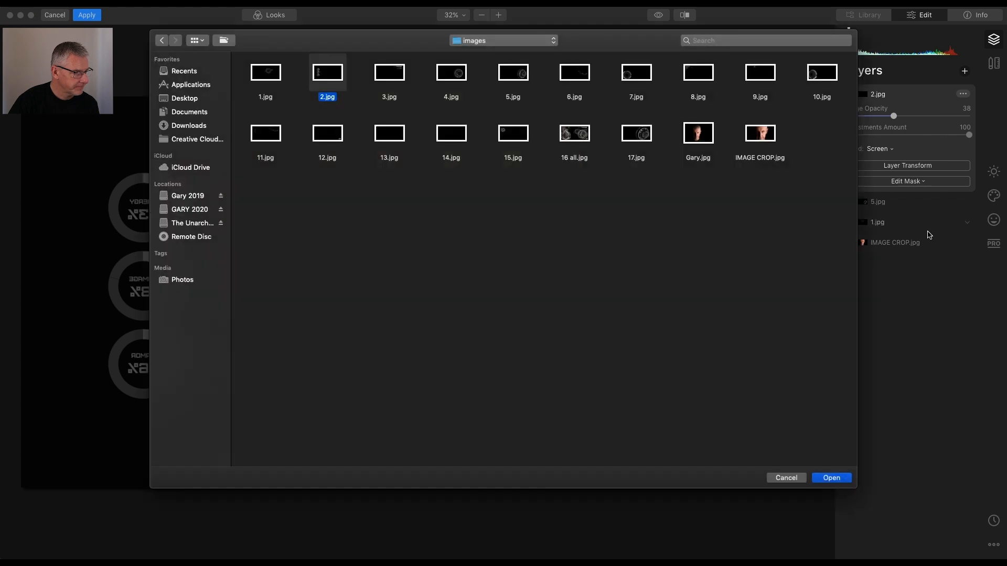
{"action": "mouse_move", "coordinate": [581, 140]}
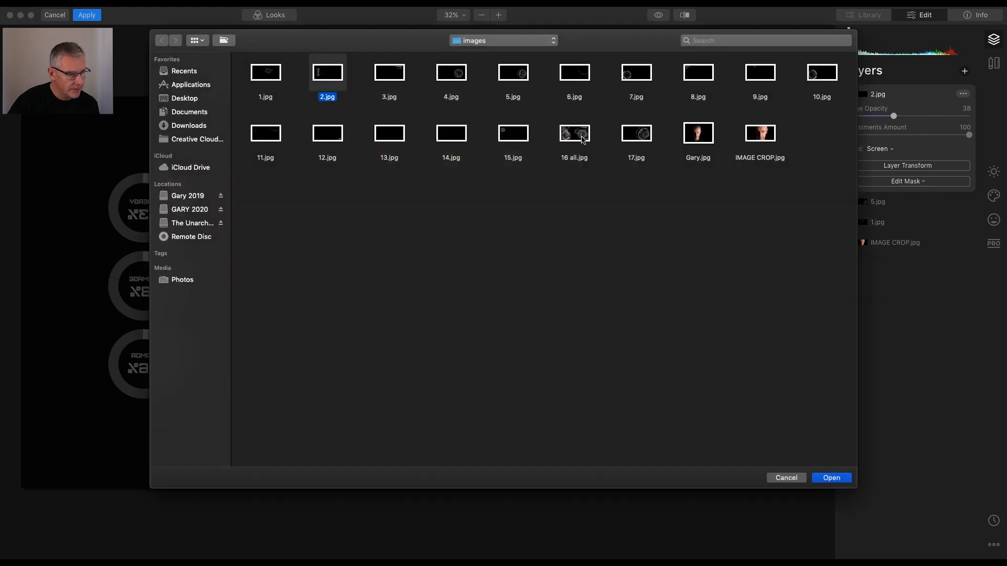
{"action": "mouse_move", "coordinate": [561, 85]}
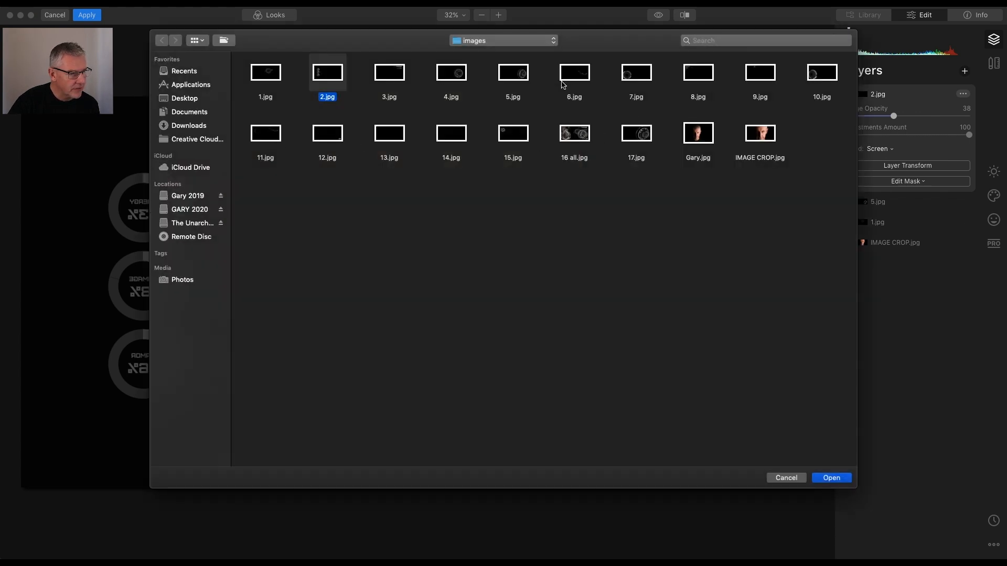
{"action": "left_click", "coordinate": [573, 71]}
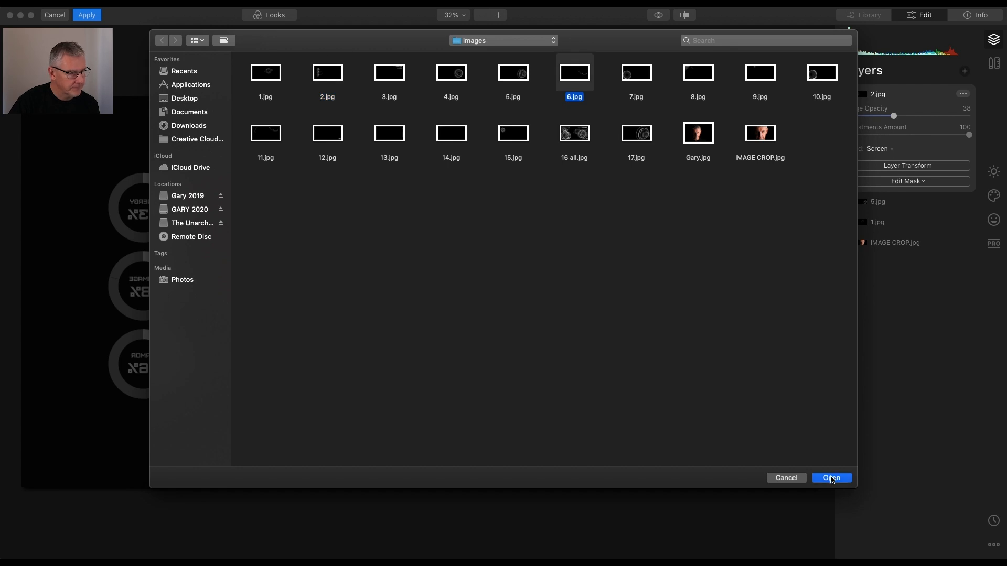
{"action": "left_click", "coordinate": [830, 478]}
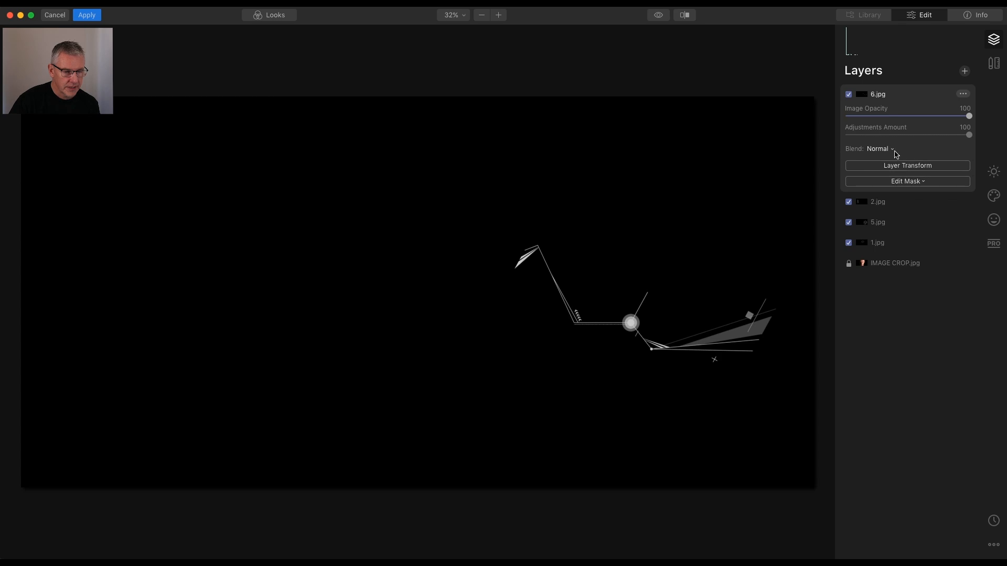
{"action": "left_click", "coordinate": [878, 148]}
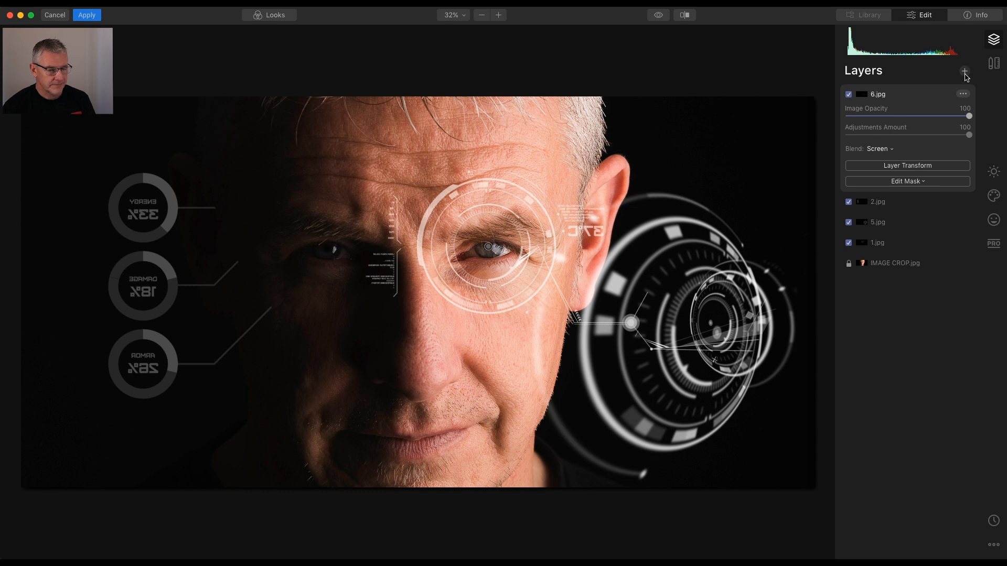
- Import the 10.jpg segmented-ring graphic as a layer with Screen blending
{"action": "left_click", "coordinate": [963, 71]}
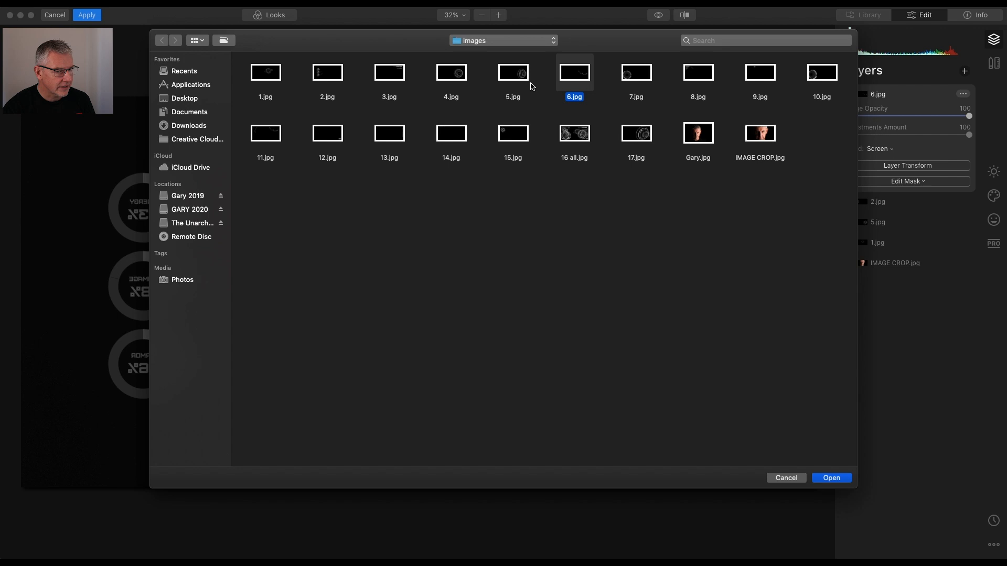
{"action": "left_click", "coordinate": [821, 72]}
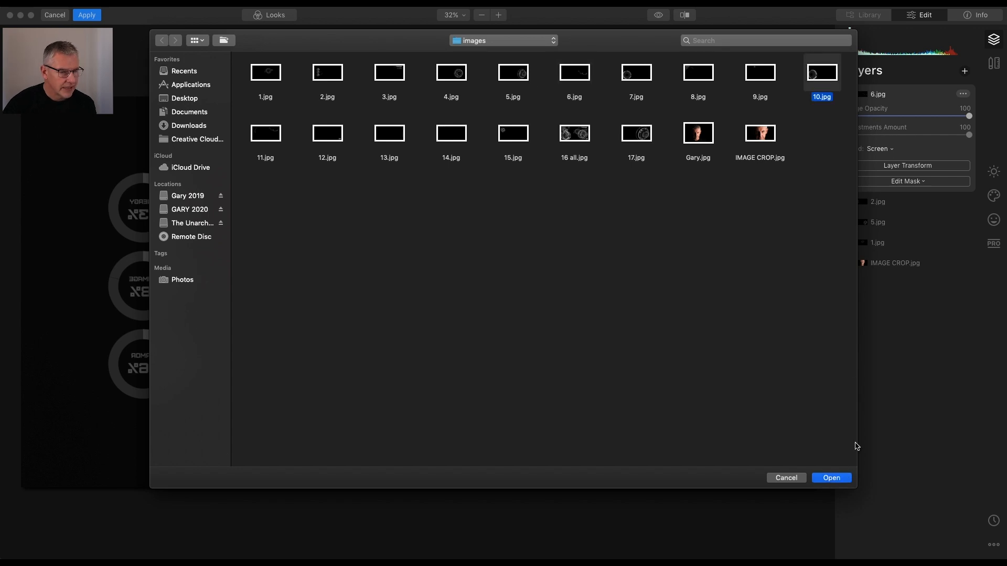
{"action": "left_click", "coordinate": [830, 477]}
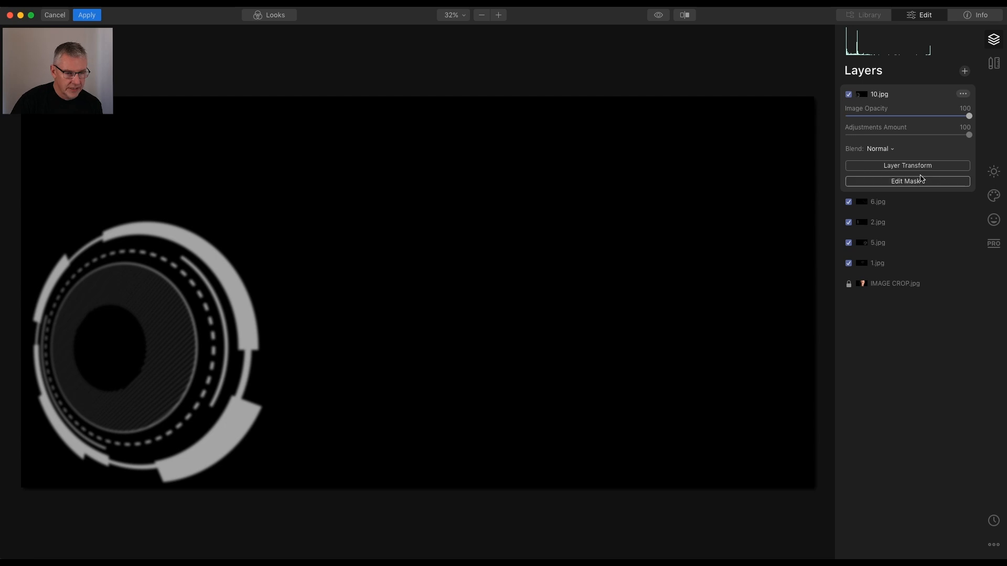
{"action": "left_click", "coordinate": [906, 181]}
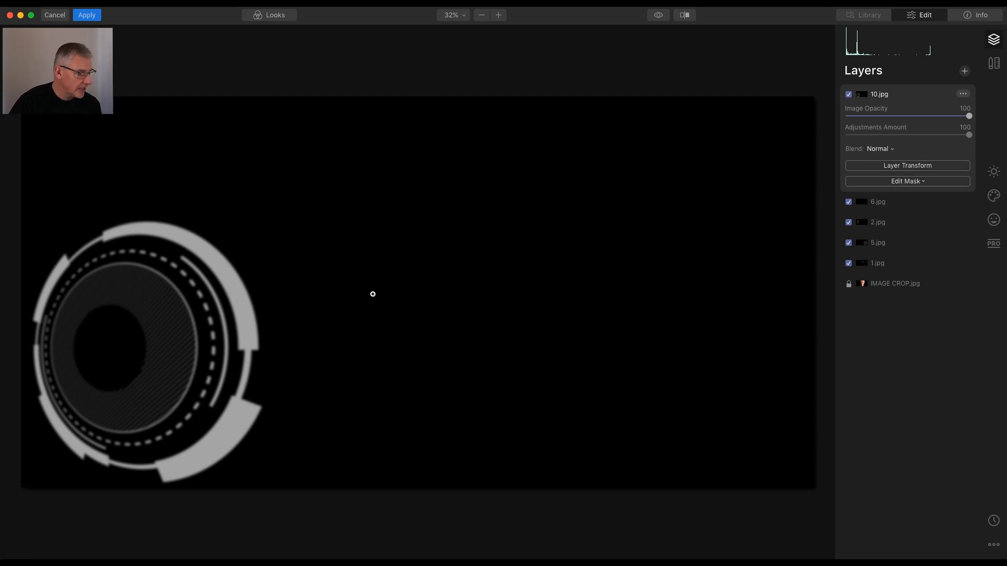
{"action": "mouse_move", "coordinate": [221, 315]}
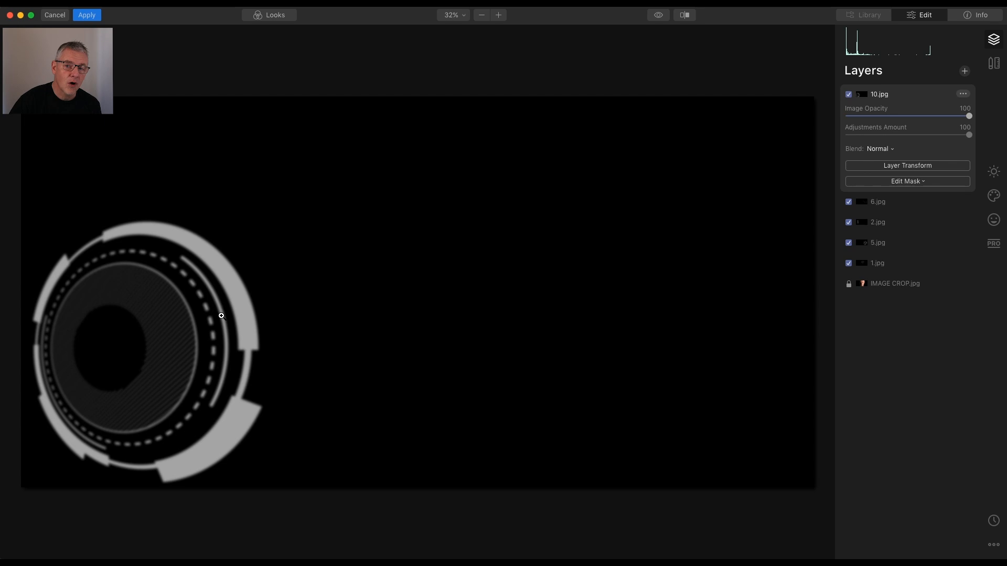
{"action": "mouse_move", "coordinate": [428, 309]}
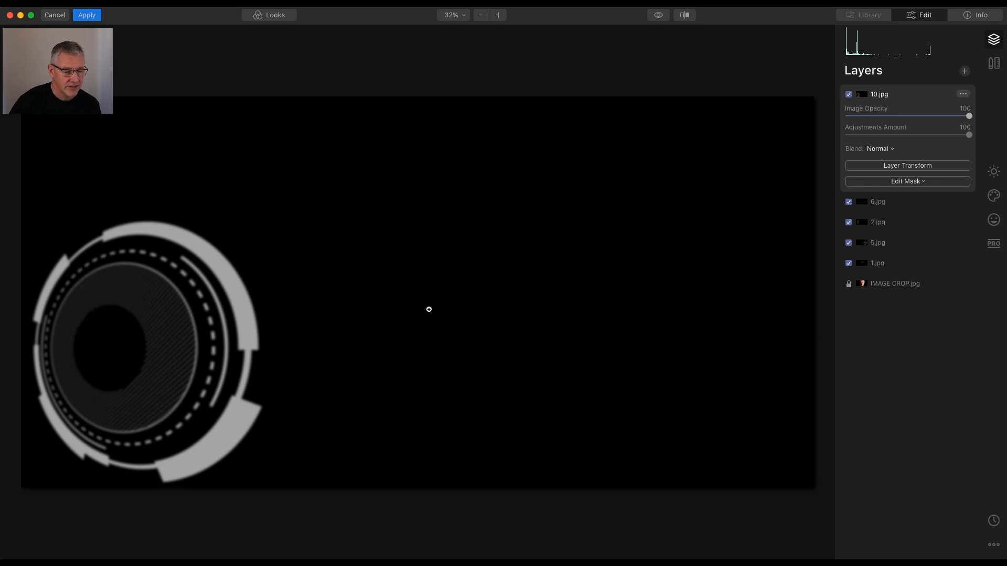
{"action": "left_click", "coordinate": [878, 149]}
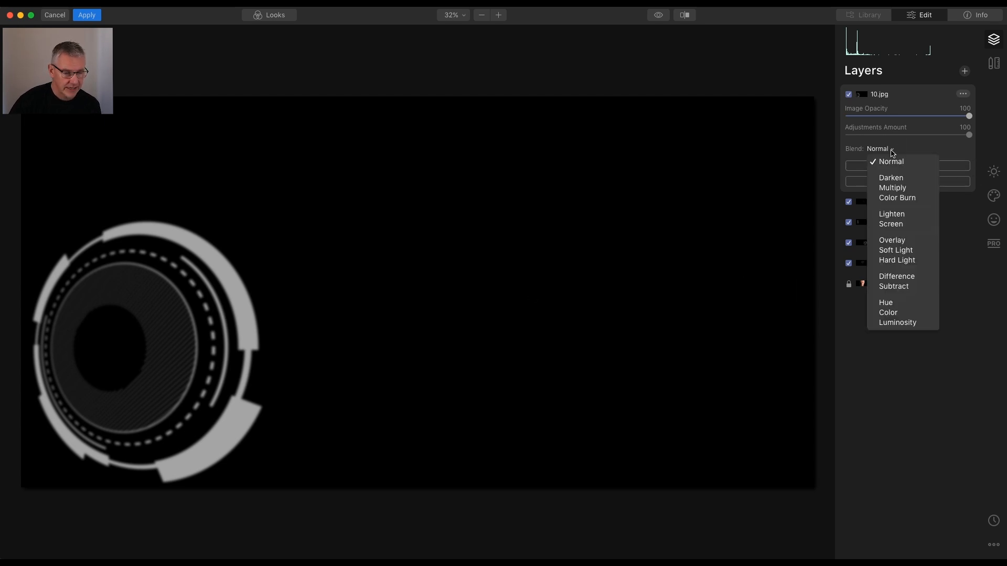
{"action": "left_click", "coordinate": [890, 223]}
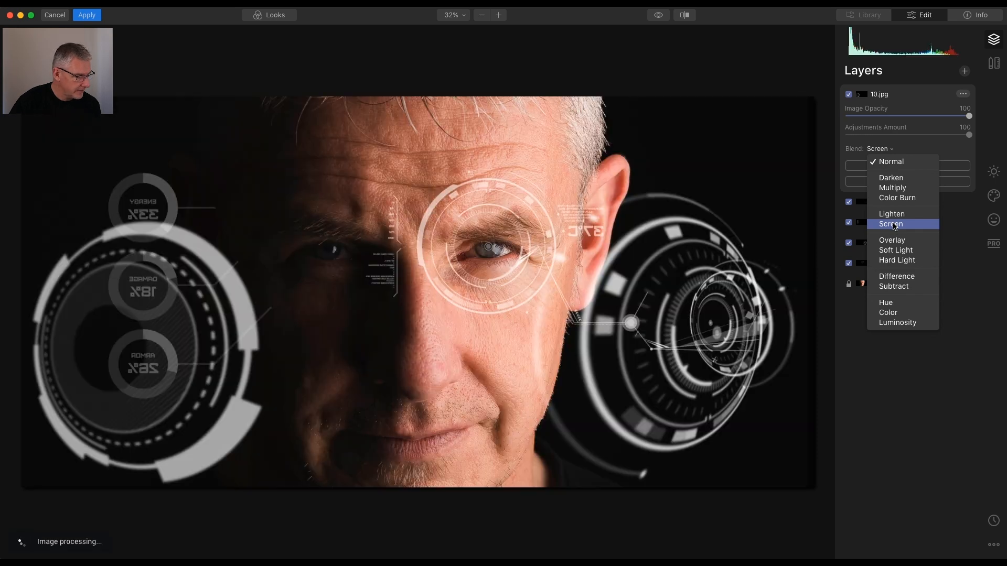
{"action": "left_click", "coordinate": [890, 224]}
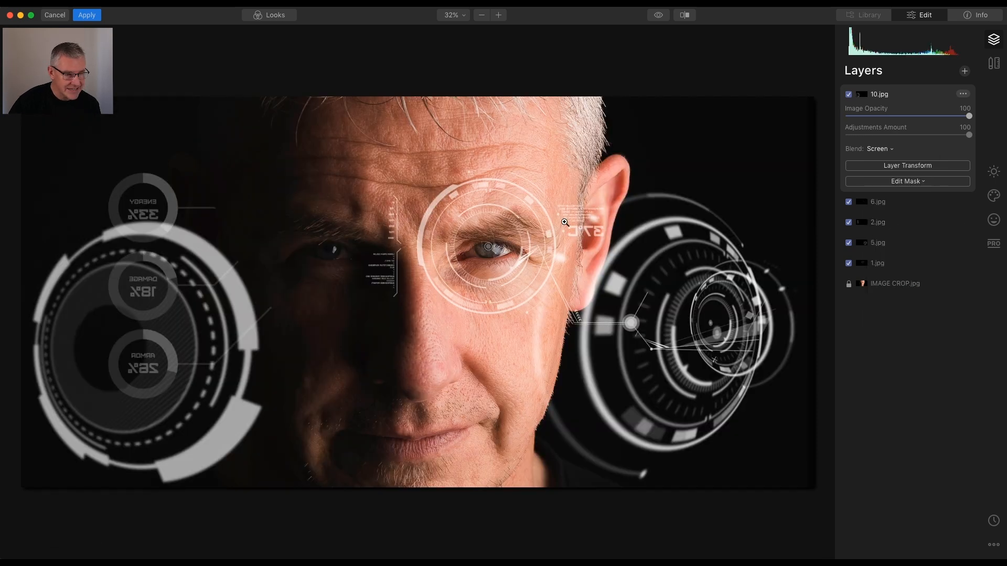
- Import the mirrored-number graphic 3.jpg as a new image layer and open its blend options
{"action": "left_click", "coordinate": [963, 71]}
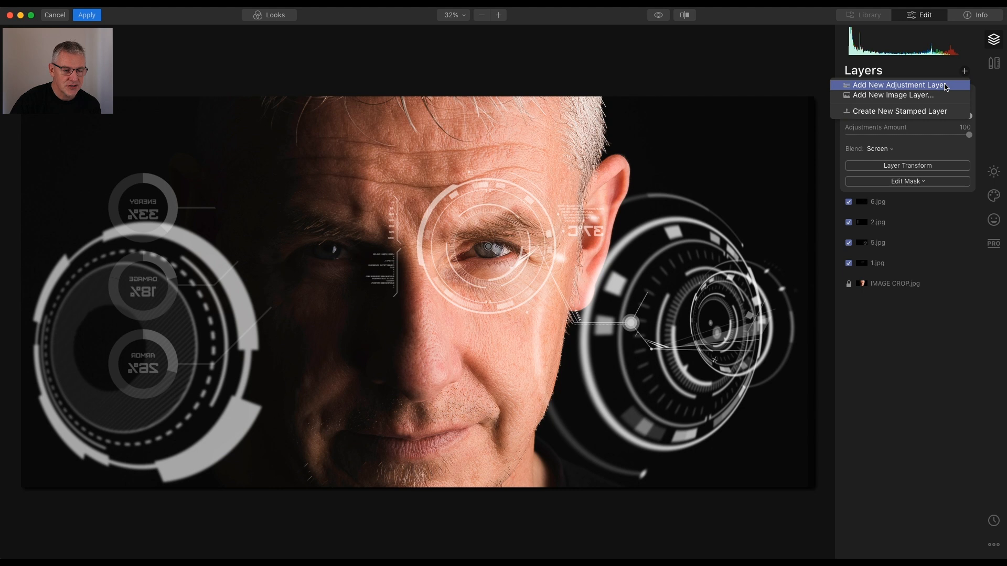
{"action": "left_click", "coordinate": [892, 94]}
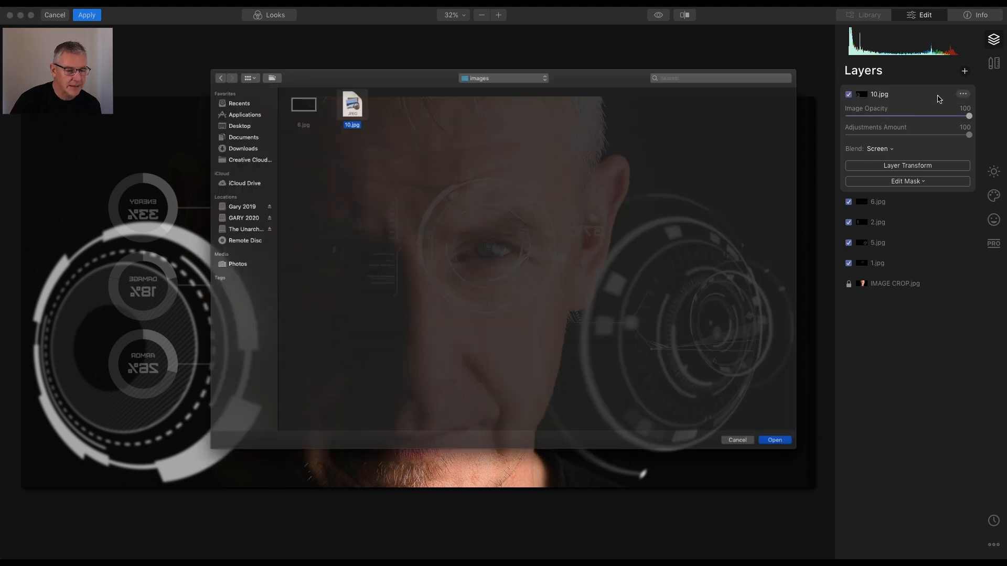
{"action": "left_click", "coordinate": [388, 71]}
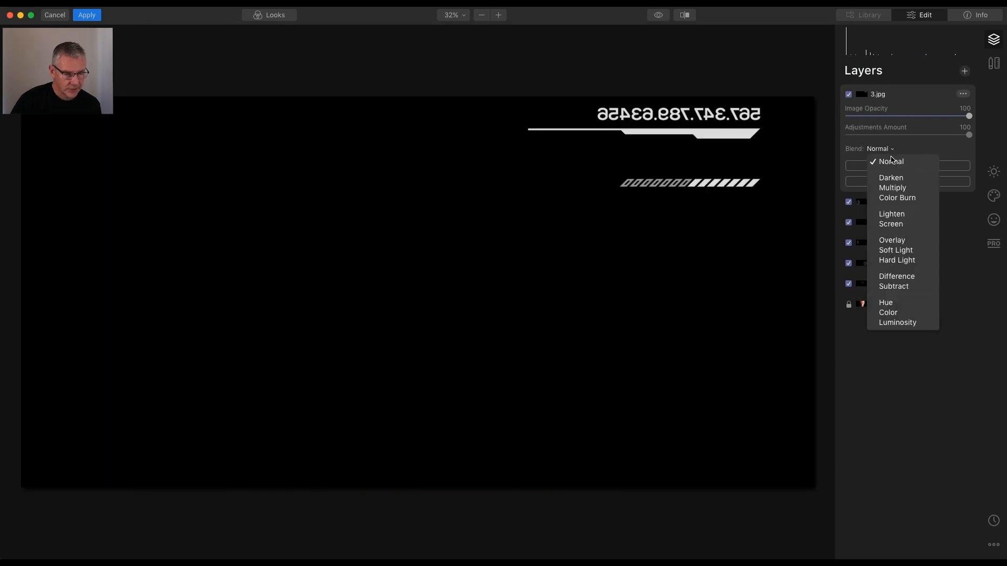
{"action": "left_click", "coordinate": [889, 223]}
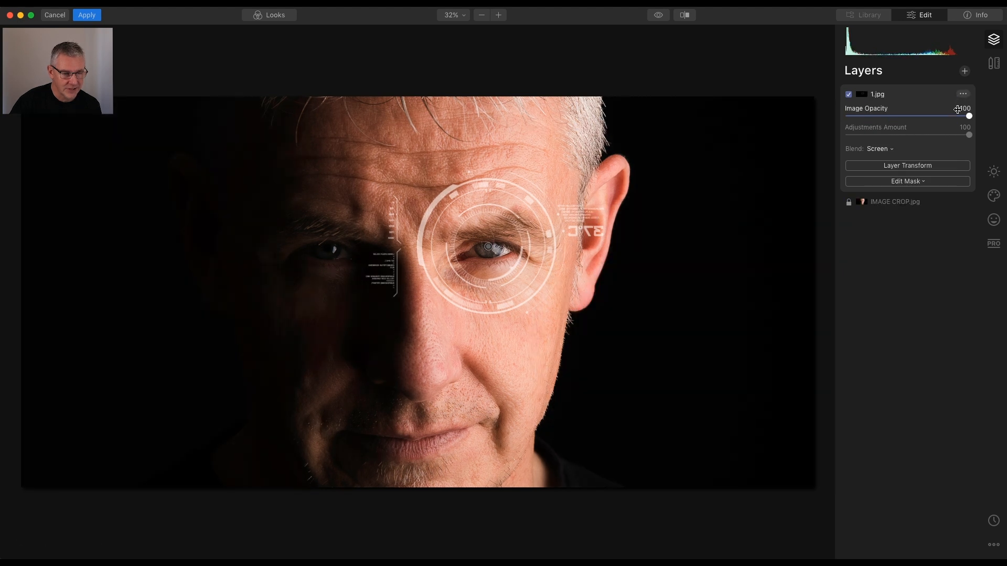
- Delete the 1.jpg layer through its ••• menu
{"action": "left_click", "coordinate": [962, 94]}
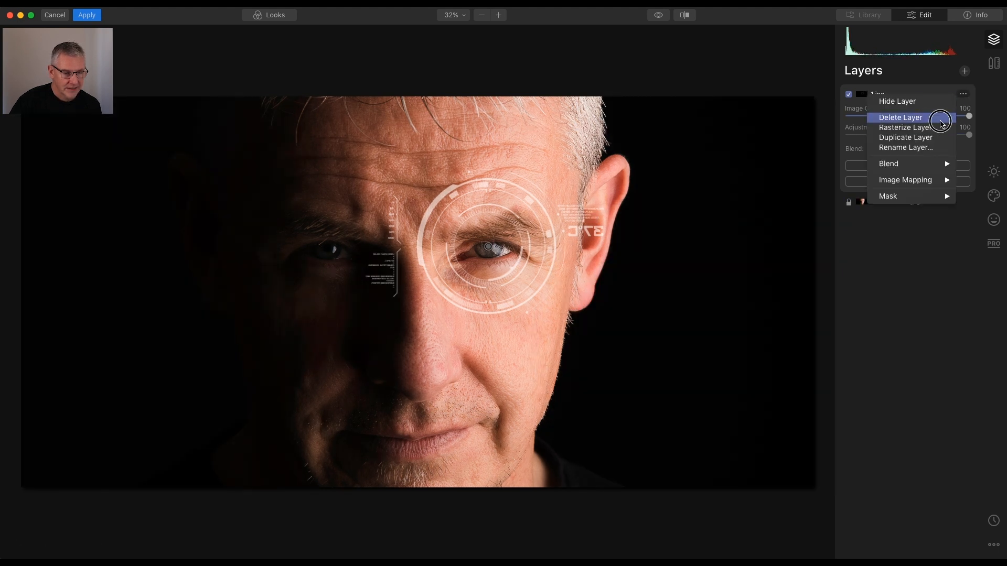
{"action": "left_click", "coordinate": [899, 117]}
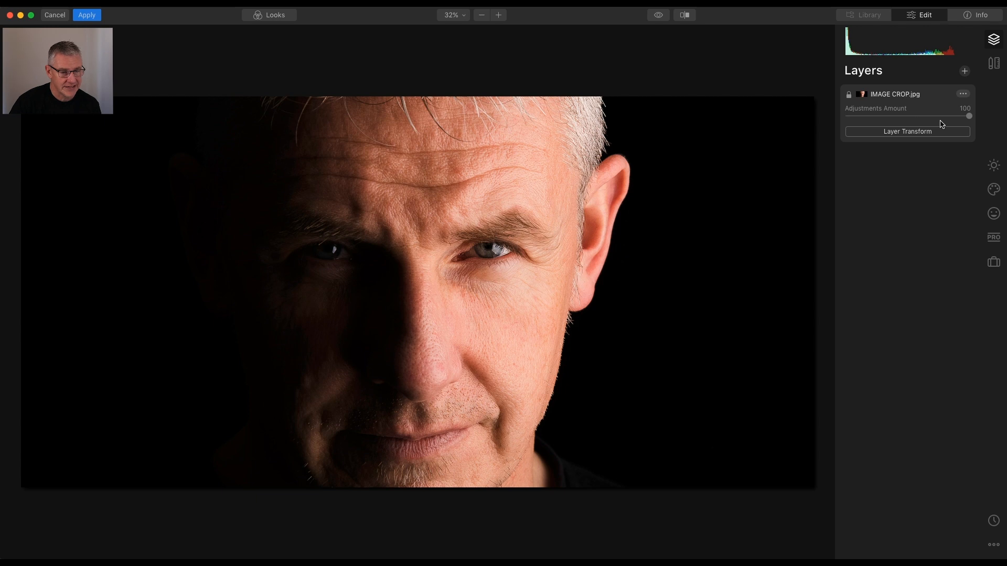
- Import the combined 16 all.jpg graphic as a new layer and set it to Screen
{"action": "left_click", "coordinate": [964, 71]}
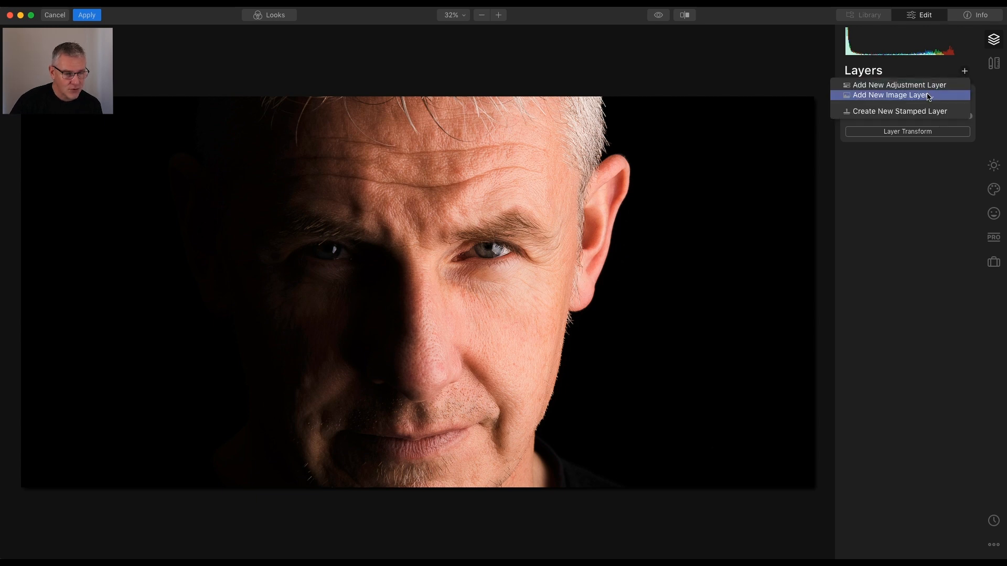
{"action": "left_click", "coordinate": [892, 95]}
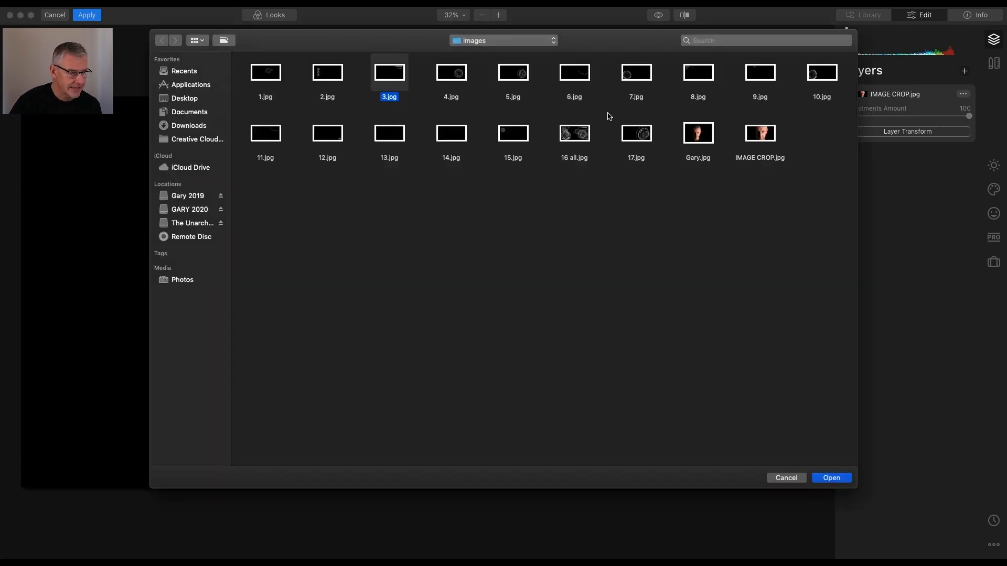
{"action": "mouse_move", "coordinate": [573, 147]}
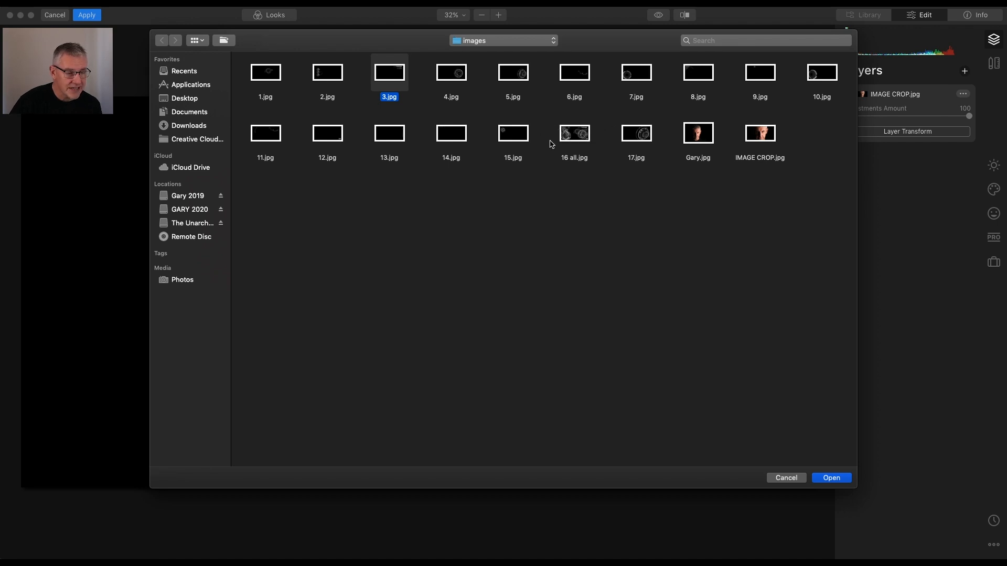
{"action": "mouse_move", "coordinate": [576, 135]}
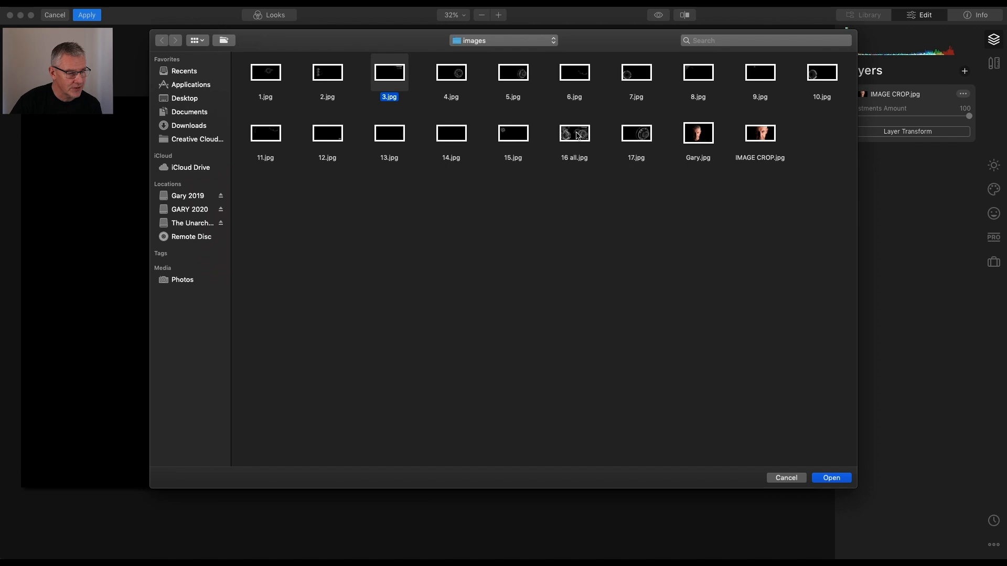
{"action": "left_click", "coordinate": [573, 133]}
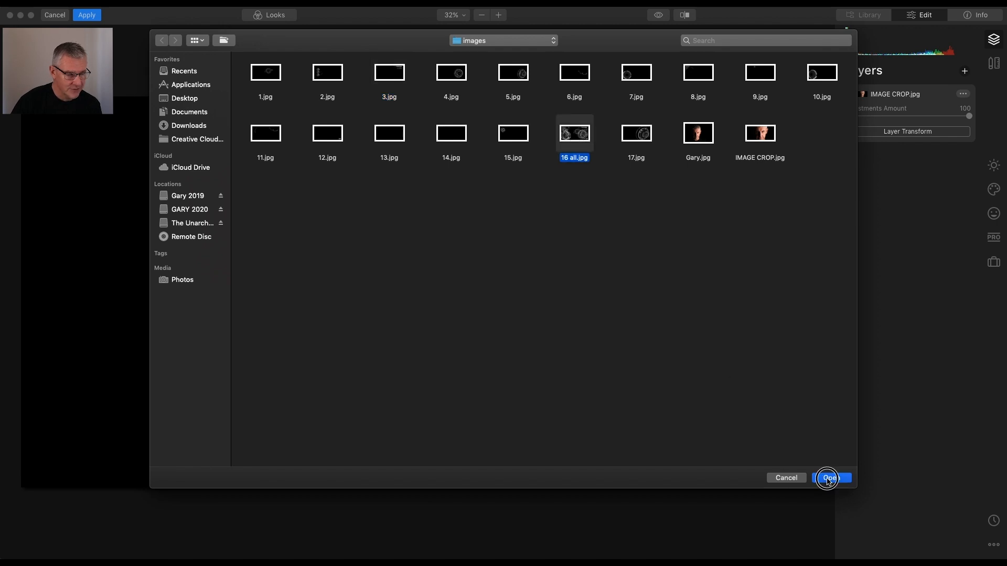
{"action": "left_click", "coordinate": [828, 478]}
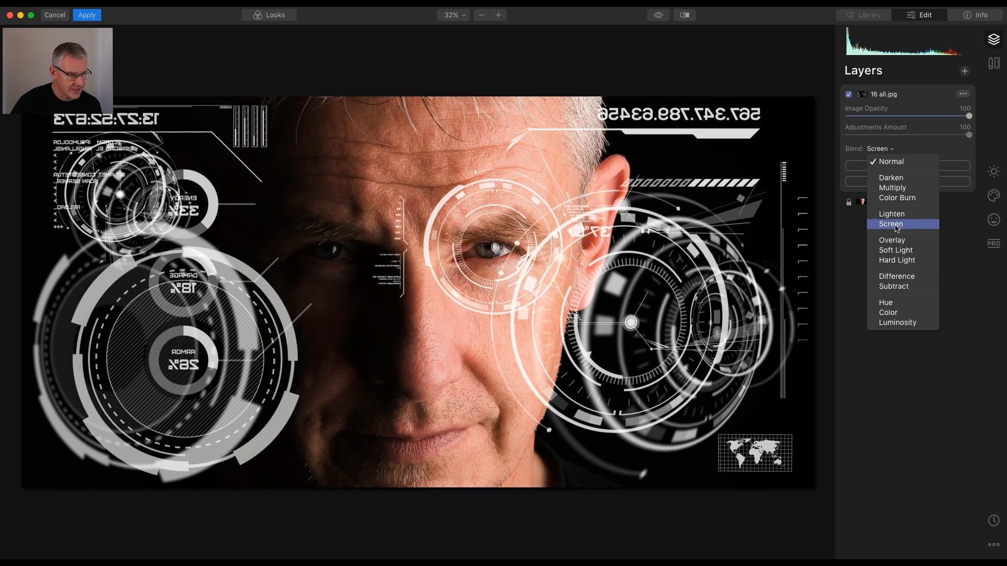
{"action": "left_click", "coordinate": [890, 224]}
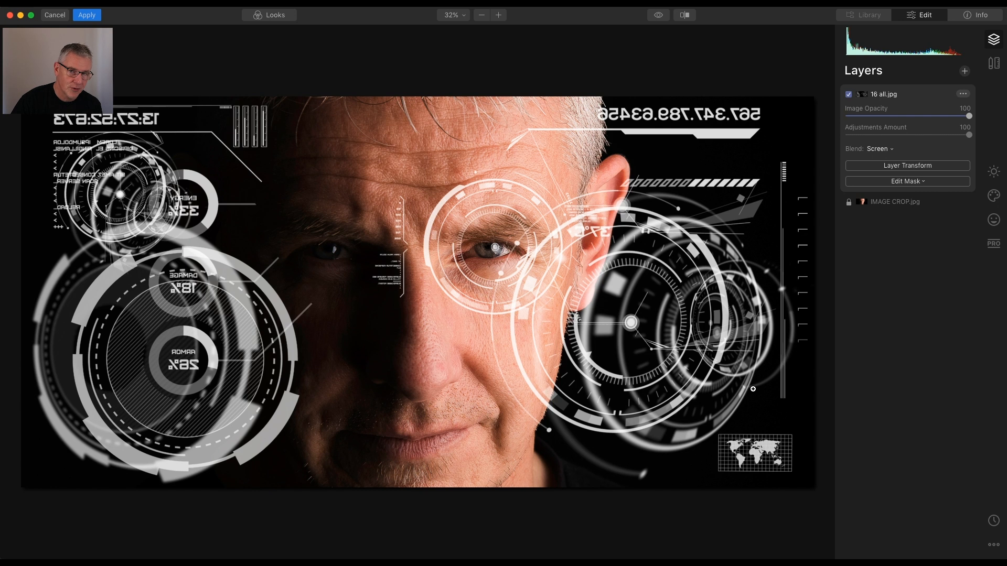
{"action": "mouse_move", "coordinate": [394, 396]}
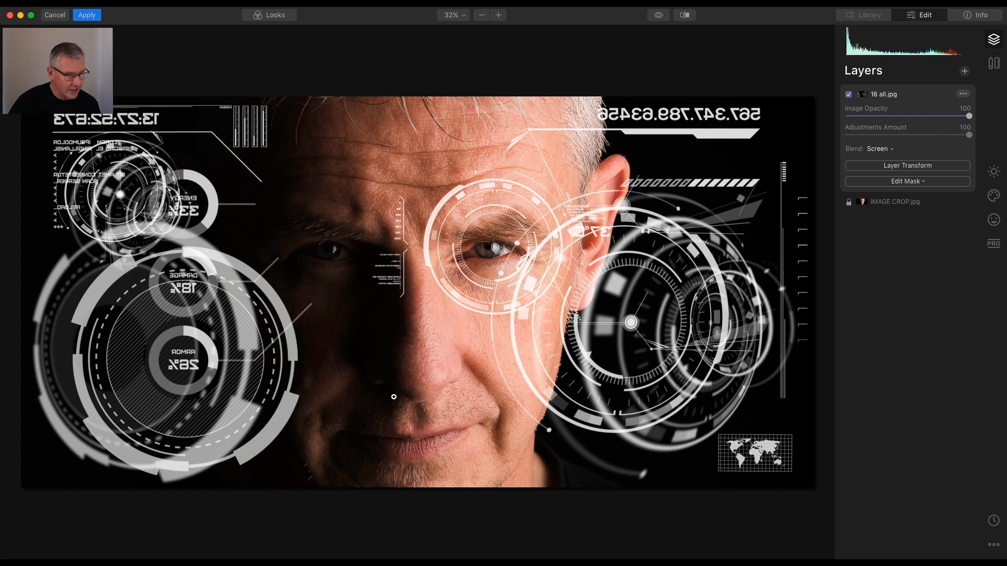
- Add a brush mask to the 16 all.jpg layer, trial-erase left graphics, then restore them
{"action": "left_click", "coordinate": [906, 181]}
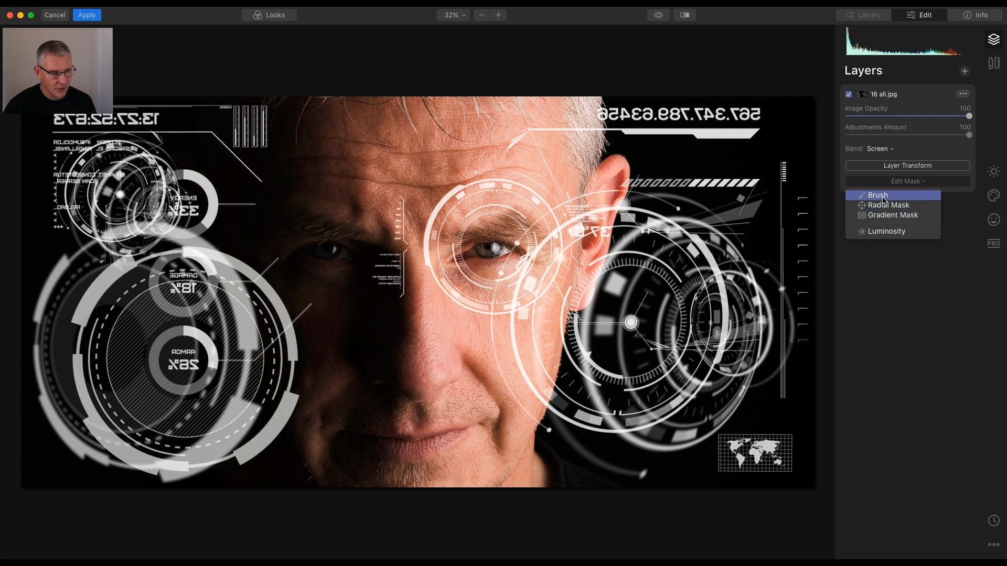
{"action": "left_click", "coordinate": [877, 194]}
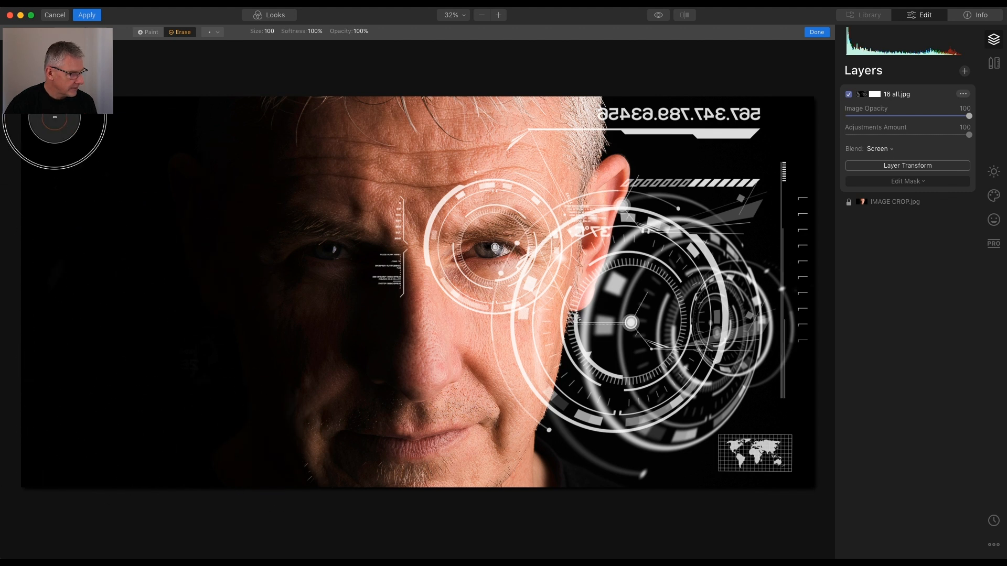
{"action": "mouse_move", "coordinate": [201, 403]}
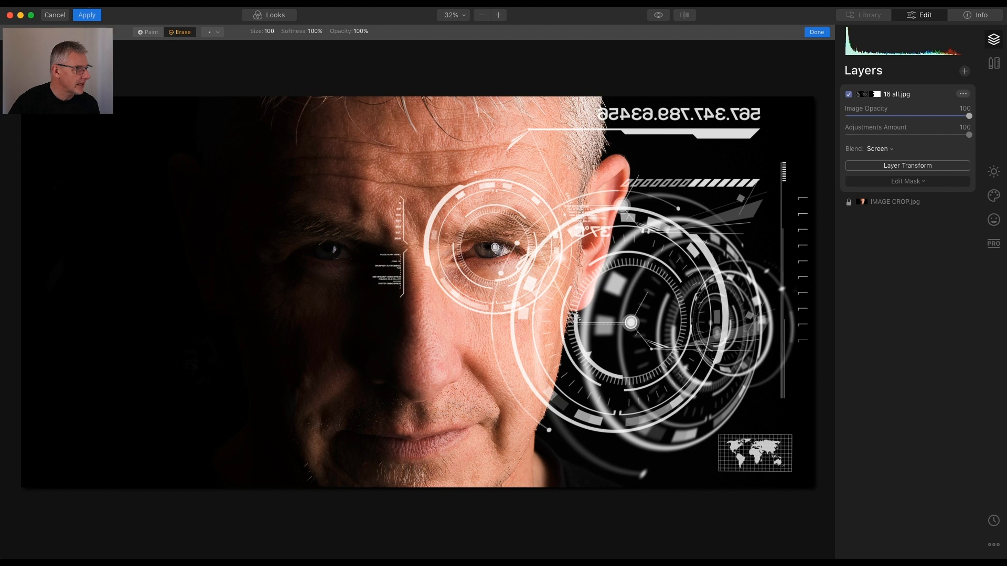
{"action": "left_click", "coordinate": [197, 275]}
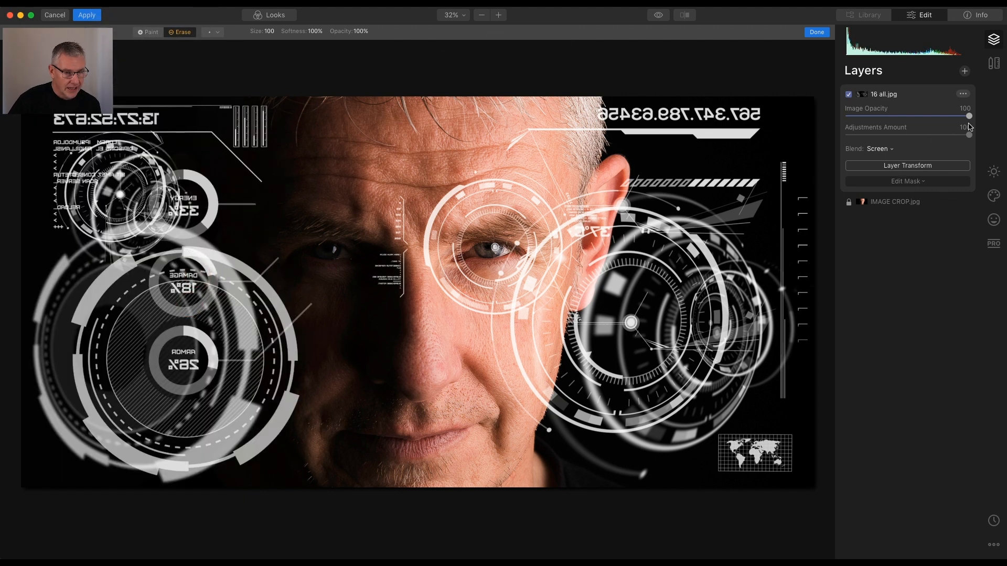
- Load the 17.jpg ring graphic as a new image layer above 16 all.jpg
{"action": "left_click", "coordinate": [964, 70]}
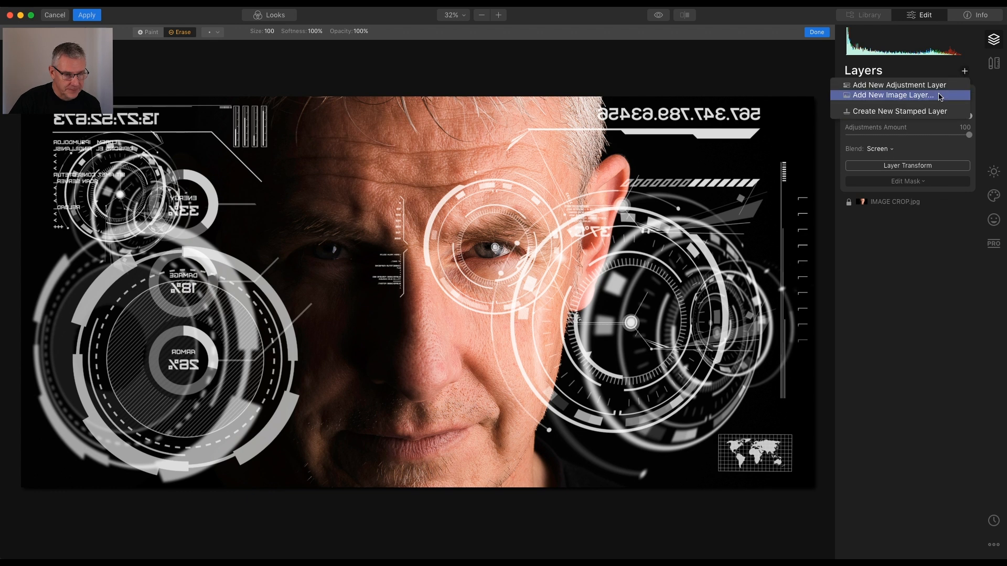
{"action": "left_click", "coordinate": [893, 95]}
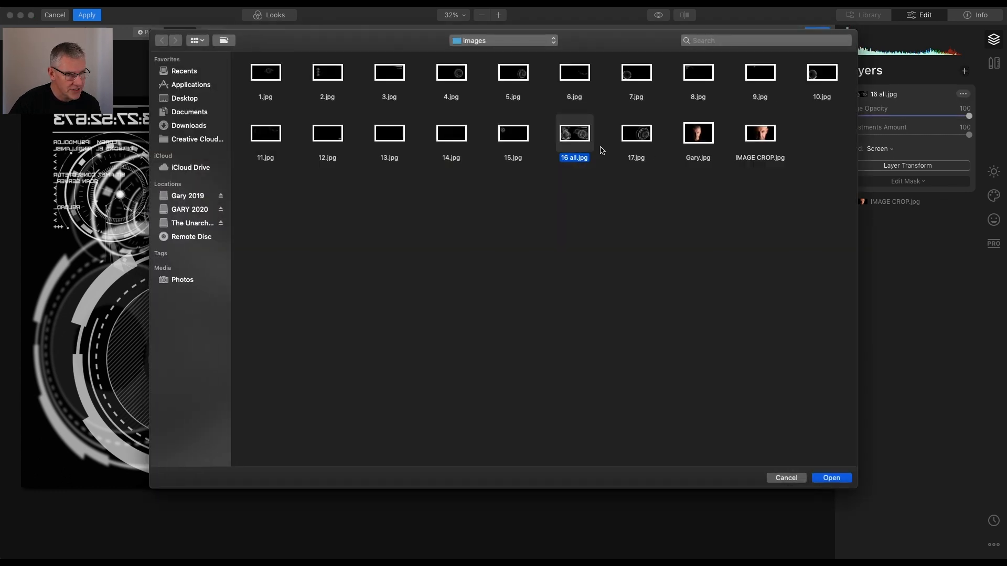
{"action": "left_click", "coordinate": [635, 133]}
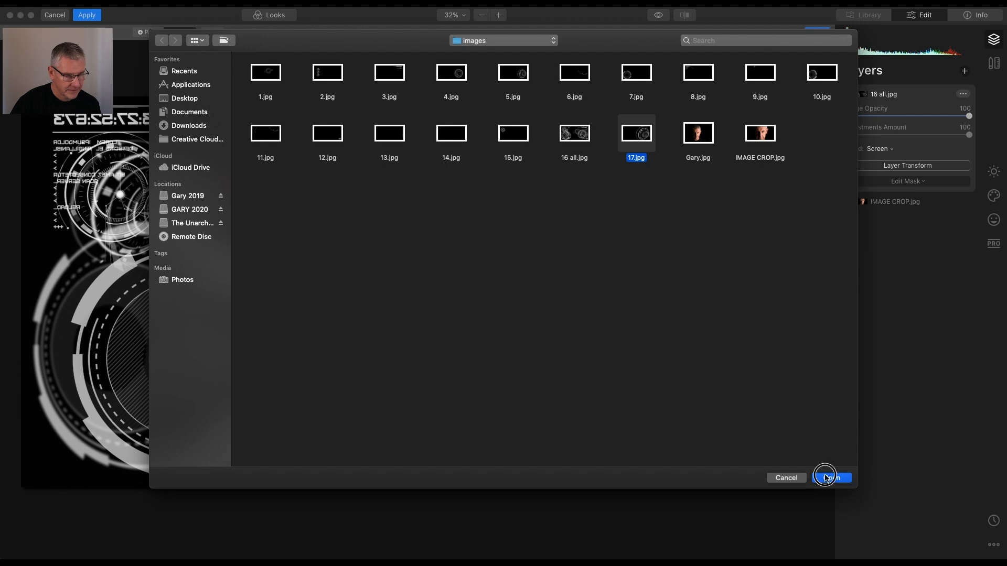
{"action": "left_click", "coordinate": [832, 477]}
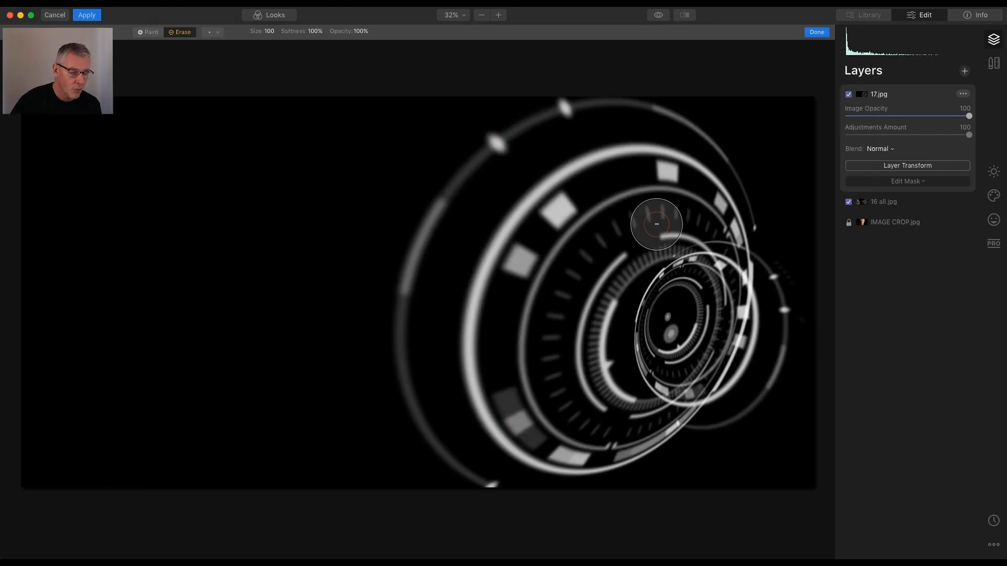
{"action": "left_click_drag", "start_coordinate": [656, 223], "coordinate": [639, 300]}
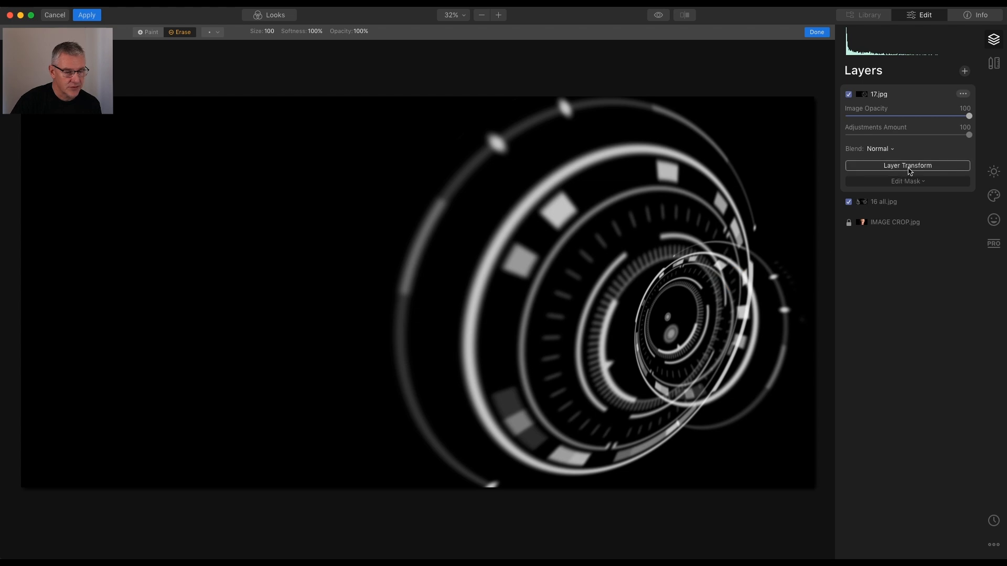
- Preview Overlay, then set the 17.jpg circle graphics' blend mode to Screen
{"action": "left_click", "coordinate": [879, 149]}
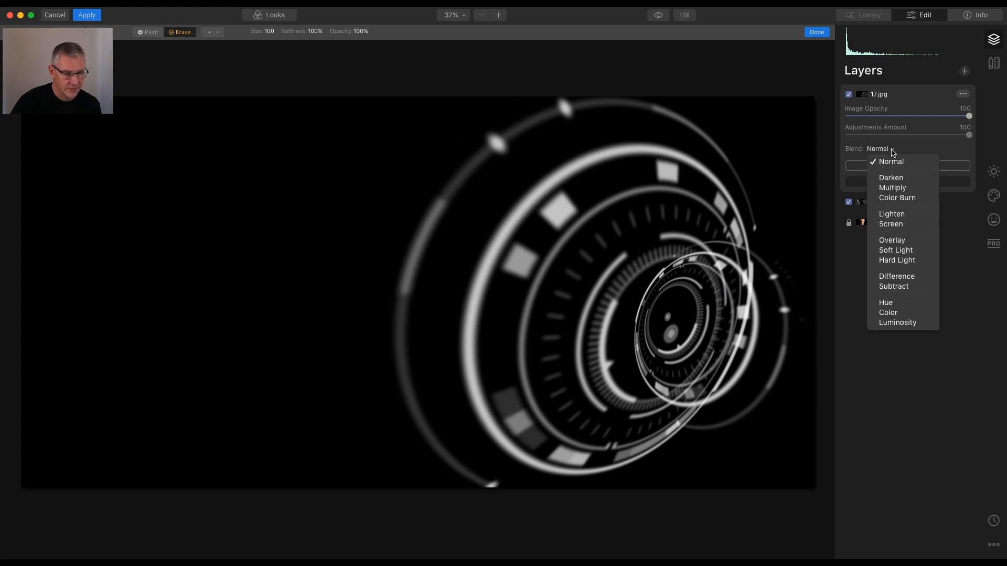
{"action": "left_click", "coordinate": [891, 240]}
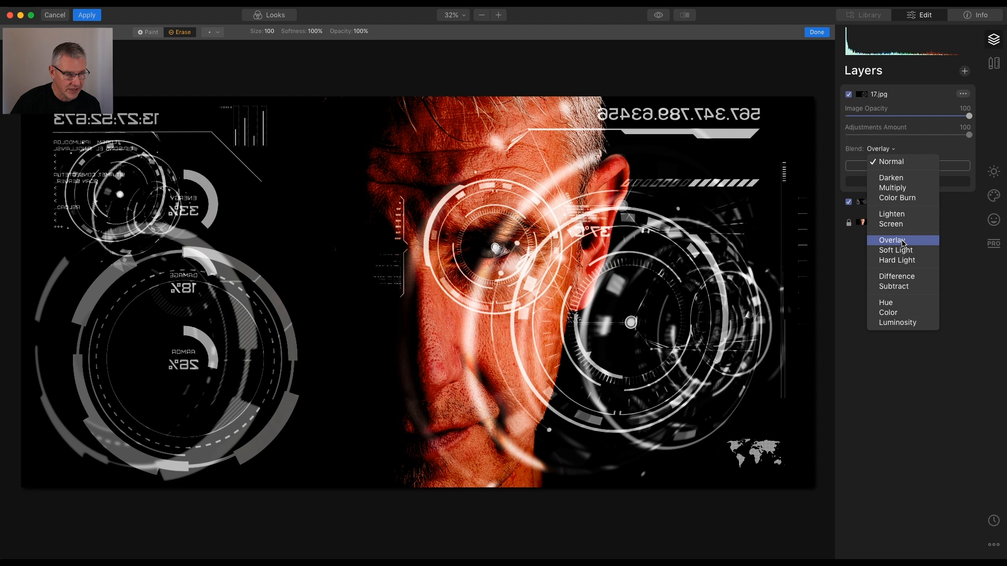
{"action": "left_click", "coordinate": [890, 224]}
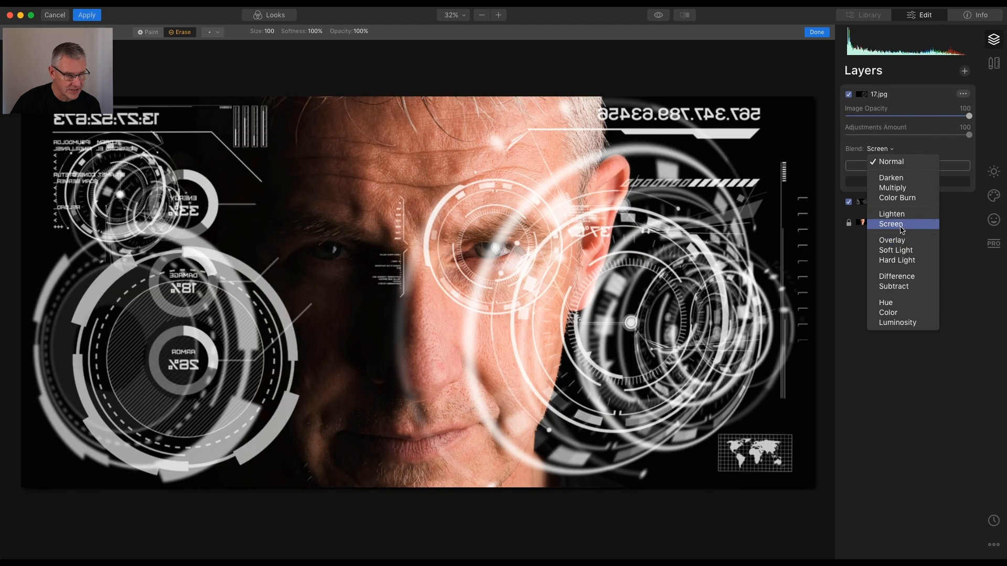
{"action": "left_click", "coordinate": [889, 224]}
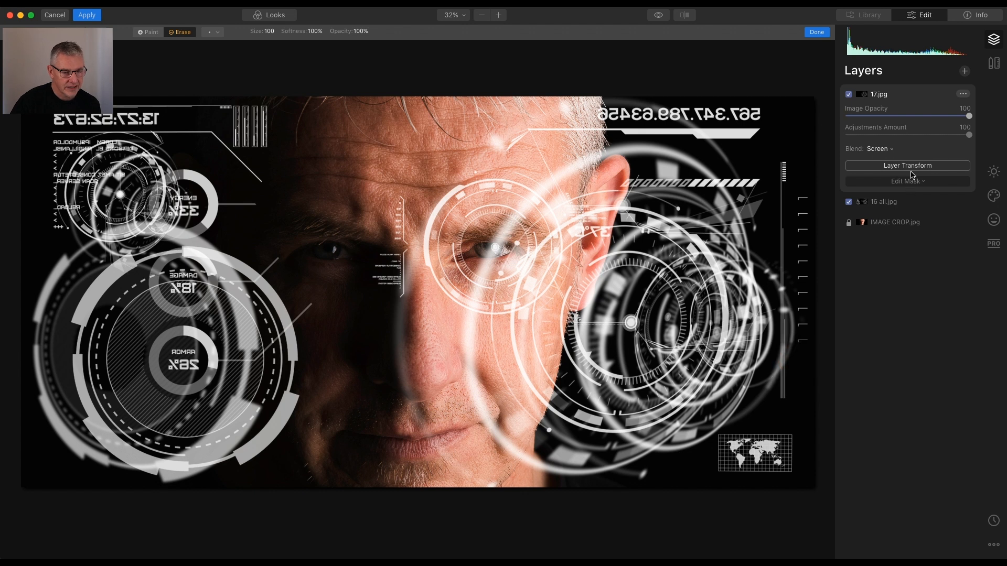
- Scale down the 17.jpg layer and move it to the portrait's lower left
{"action": "left_click", "coordinate": [907, 165]}
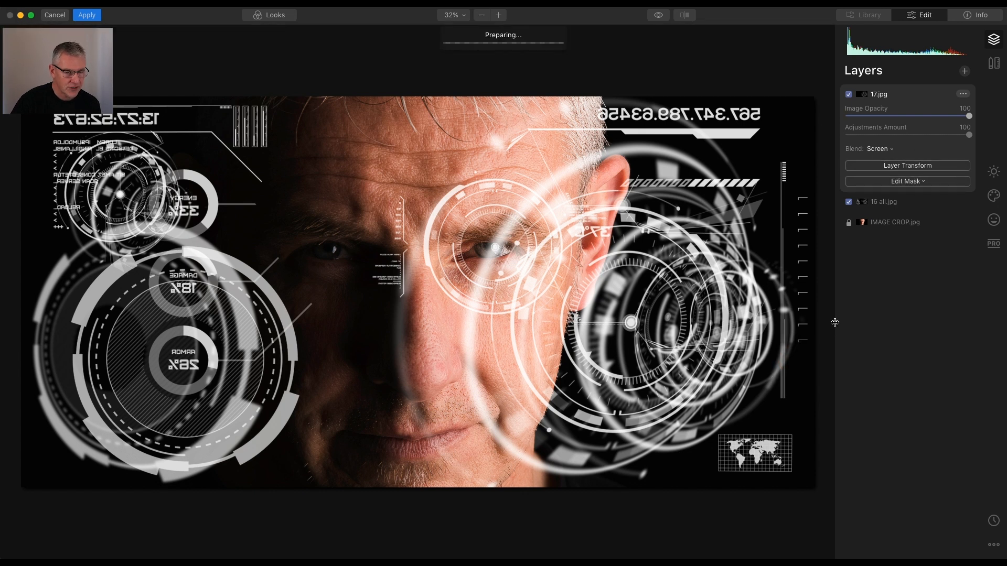
{"action": "left_click", "coordinate": [907, 166]}
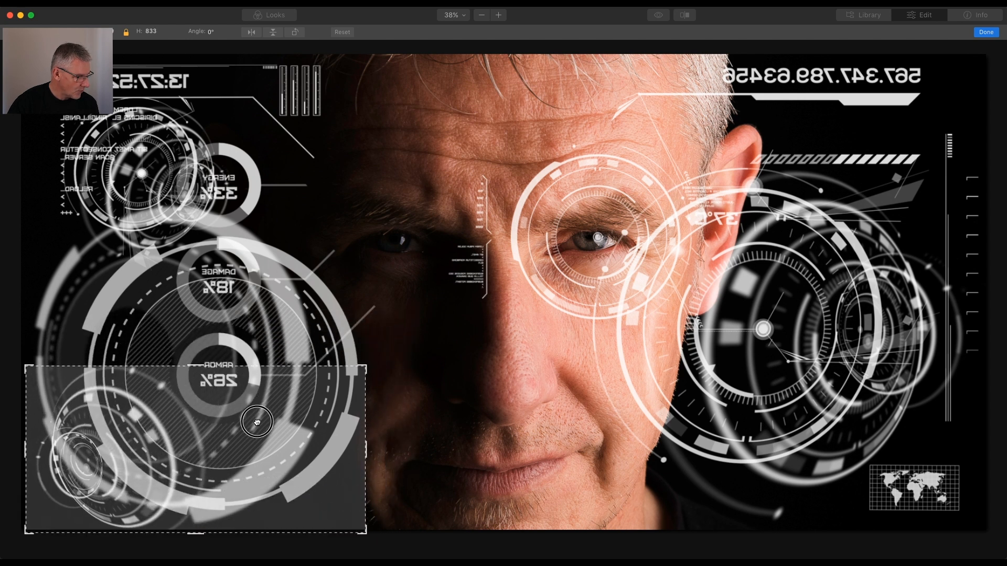
{"action": "left_click_drag", "start_coordinate": [257, 421], "coordinate": [251, 409]}
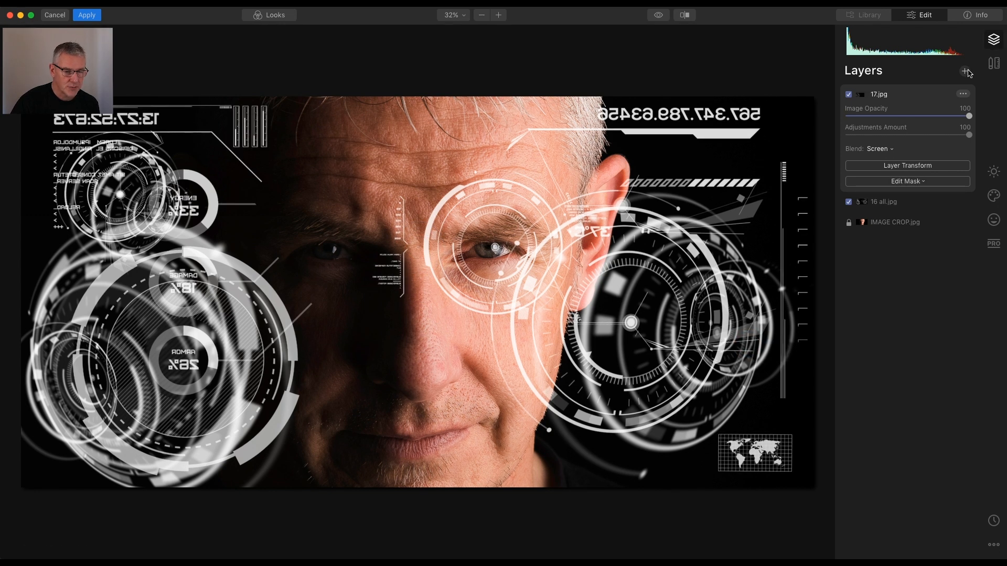
- On a new adjustment layer, apply a Photo Filter: Amount 39, Hue 174, Saturation 100, then open Edit Mask
{"action": "left_click", "coordinate": [964, 71]}
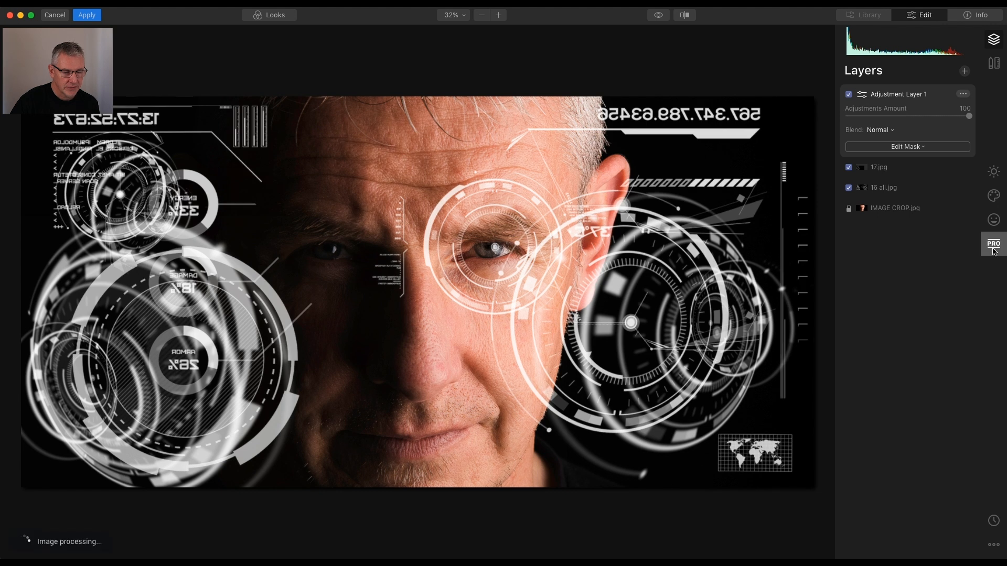
{"action": "mouse_move", "coordinate": [993, 244]}
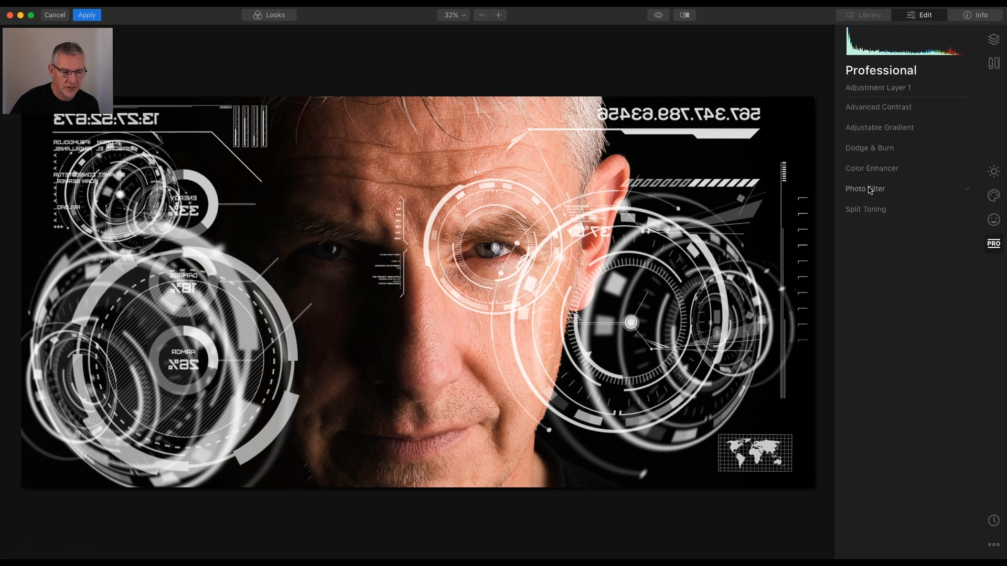
{"action": "left_click", "coordinate": [864, 188]}
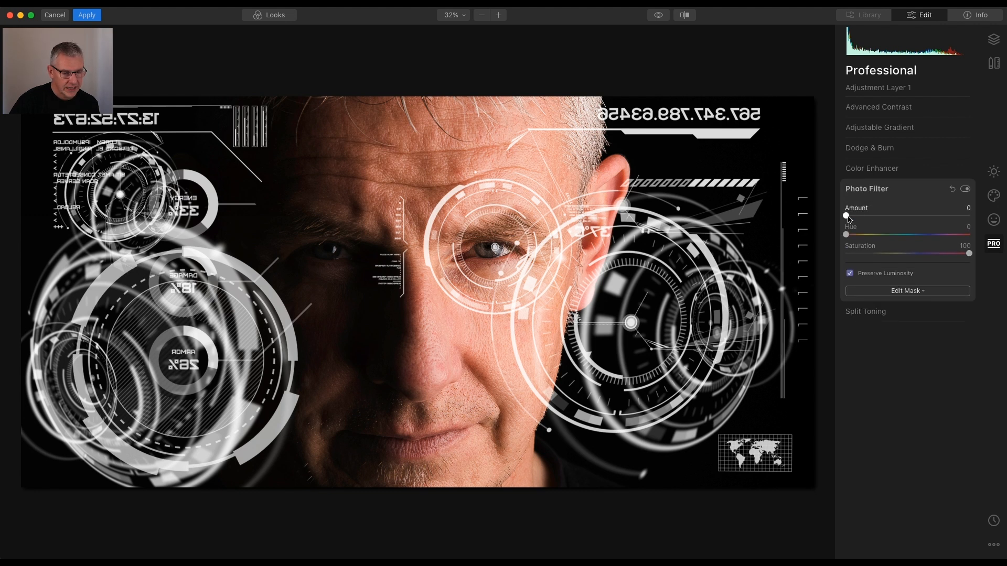
{"action": "left_click_drag", "start_coordinate": [845, 216], "coordinate": [896, 215]}
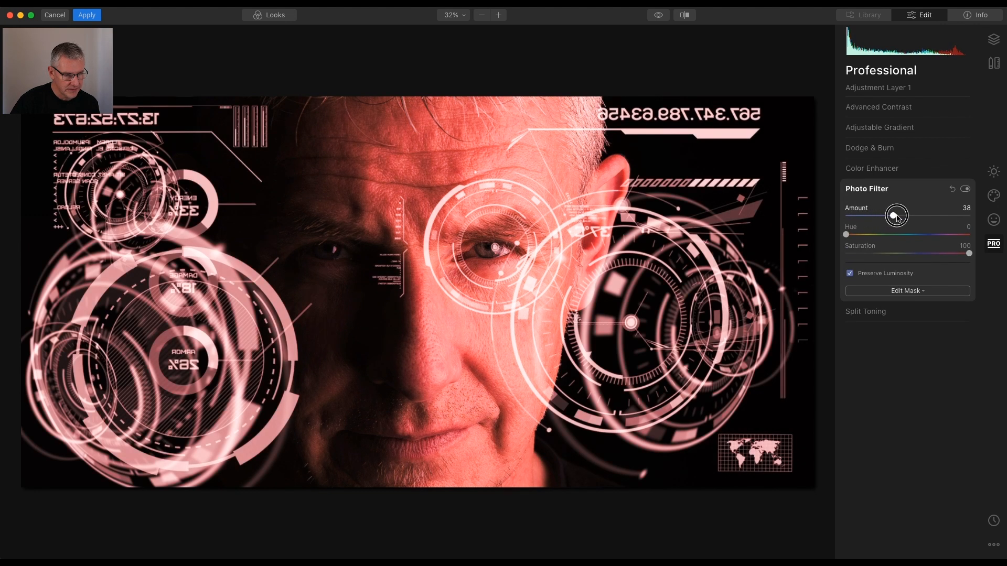
{"action": "left_click_drag", "start_coordinate": [896, 215], "coordinate": [894, 215]}
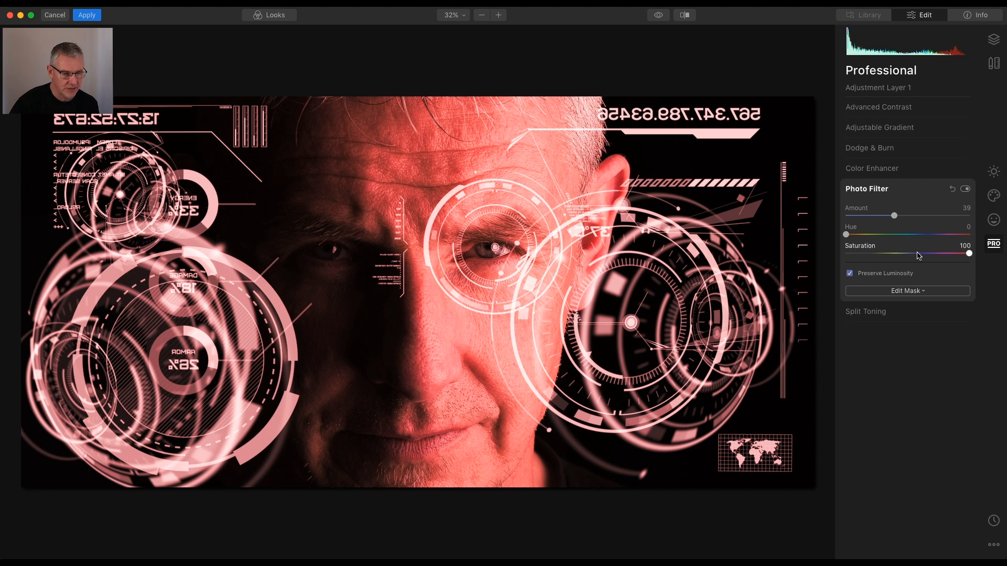
{"action": "left_click_drag", "start_coordinate": [845, 234], "coordinate": [896, 234]}
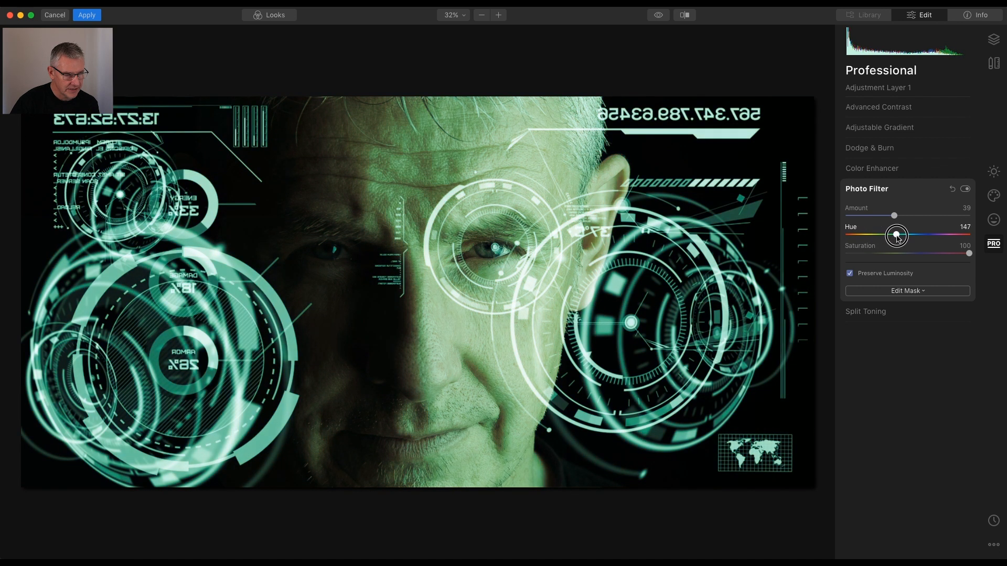
{"action": "left_click_drag", "start_coordinate": [895, 235], "coordinate": [906, 235]}
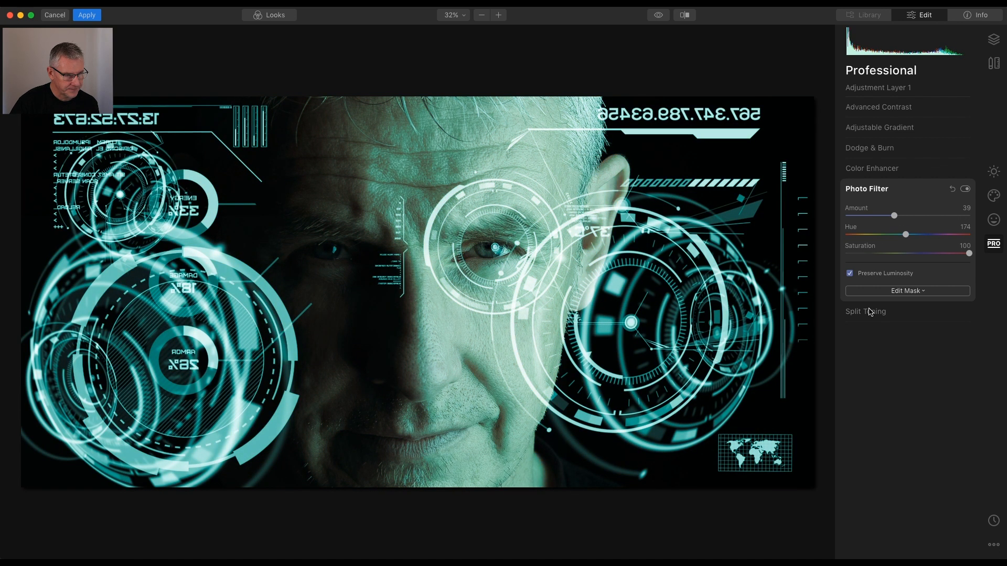
{"action": "left_click", "coordinate": [906, 290]}
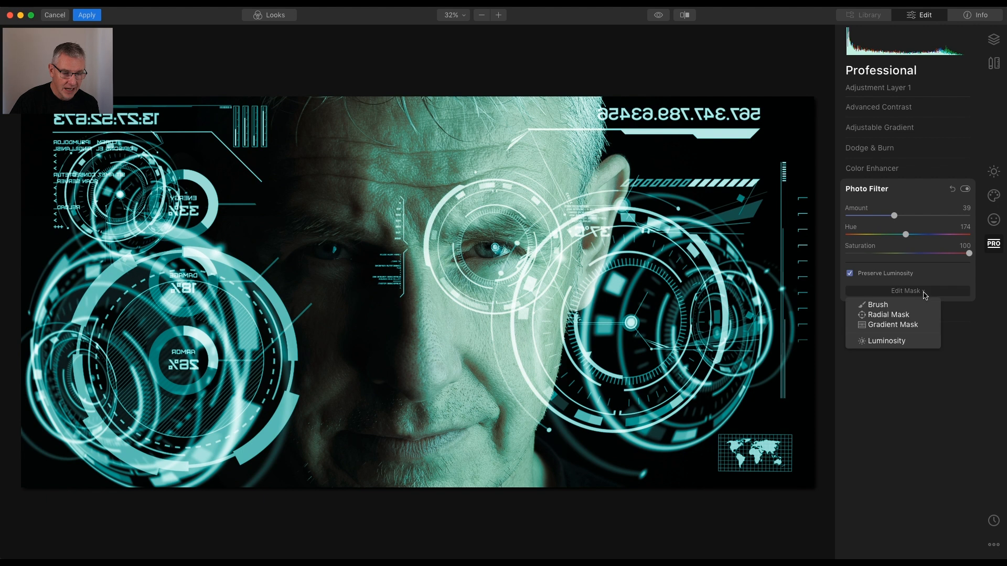
- Draw a gradient mask confining the cyan Photo Filter to the face's right side
{"action": "left_click", "coordinate": [892, 324]}
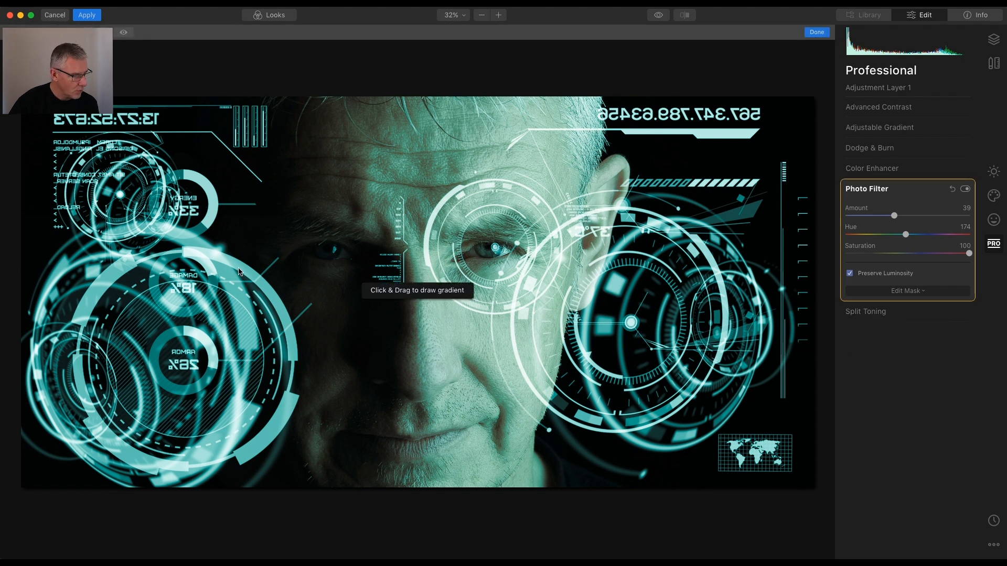
{"action": "left_click_drag", "start_coordinate": [536, 286], "coordinate": [571, 286]}
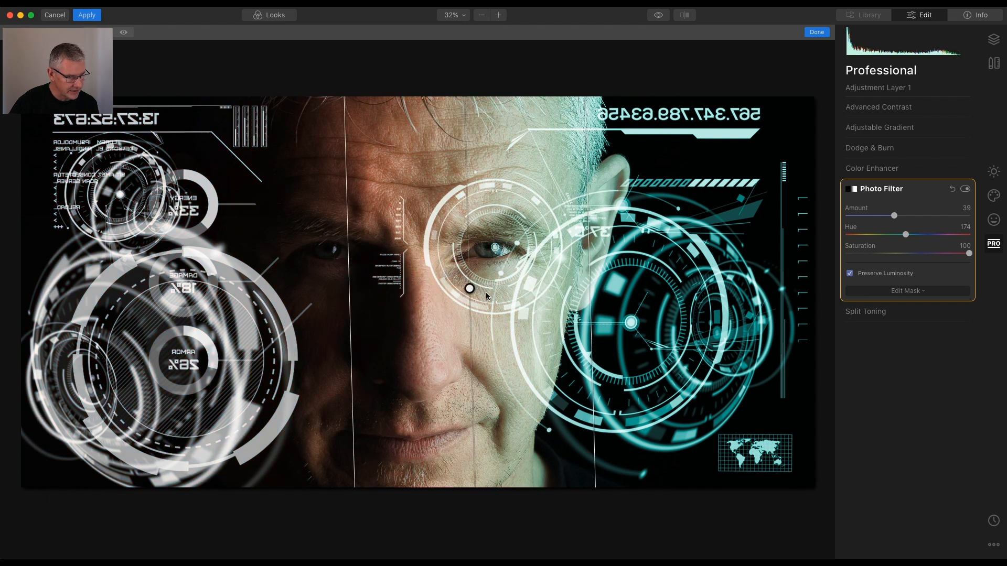
{"action": "left_click_drag", "start_coordinate": [469, 288], "coordinate": [552, 295]}
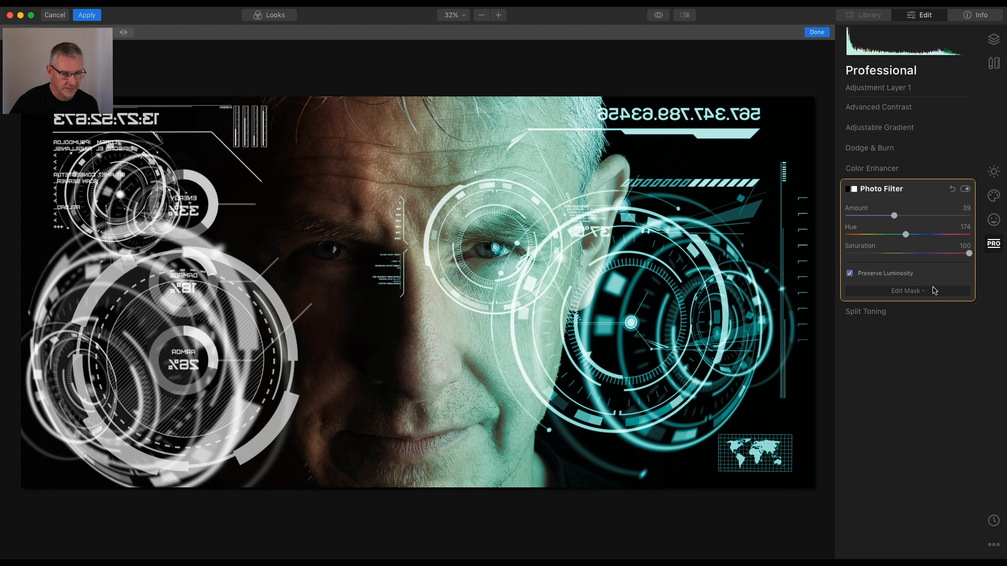
{"action": "left_click", "coordinate": [993, 39]}
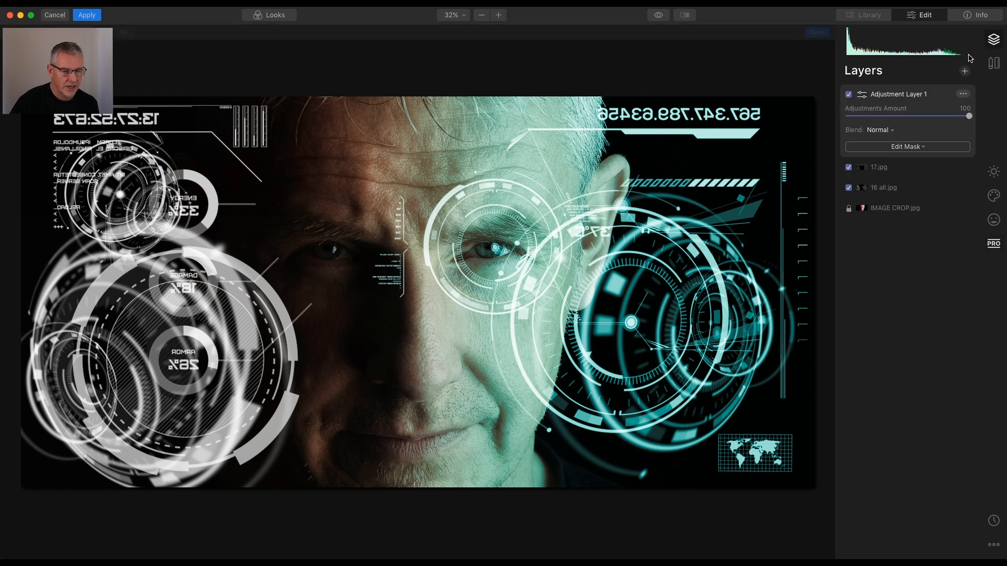
- Add a second adjustment layer with a red Photo Filter (Hue 0, Amount 63), then open Edit Mask
{"action": "left_click", "coordinate": [964, 71]}
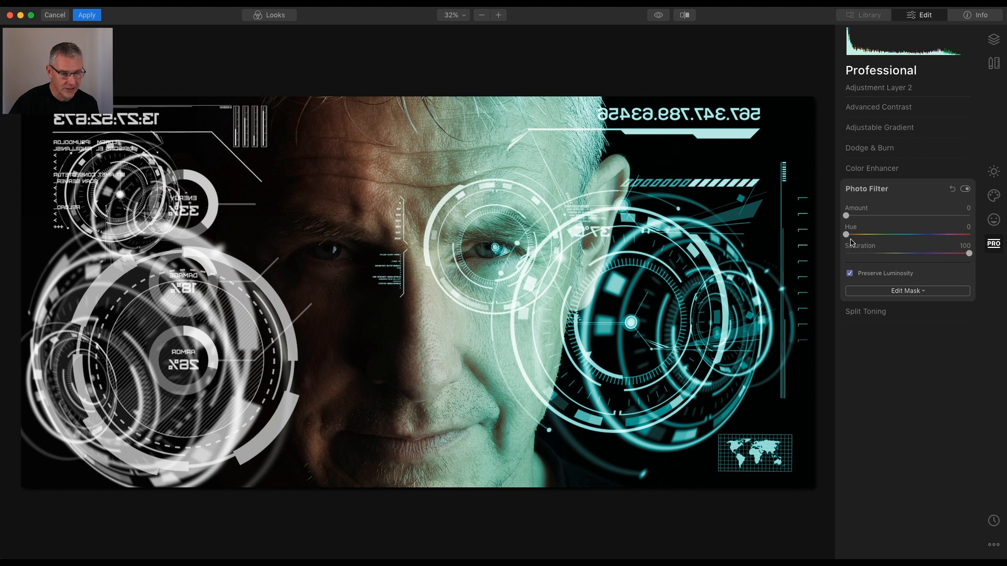
{"action": "mouse_move", "coordinate": [864, 223]}
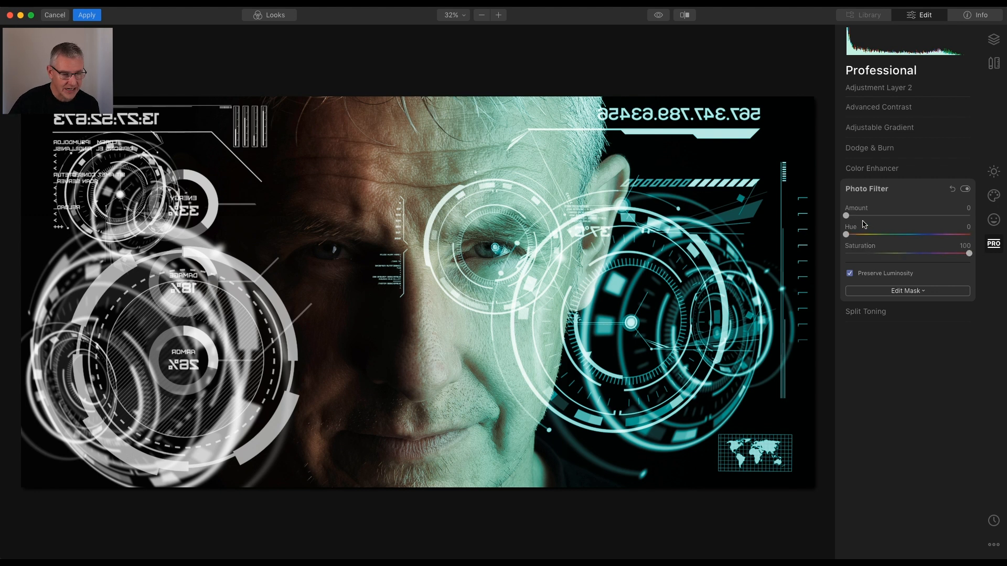
{"action": "left_click_drag", "start_coordinate": [845, 215], "coordinate": [893, 215]}
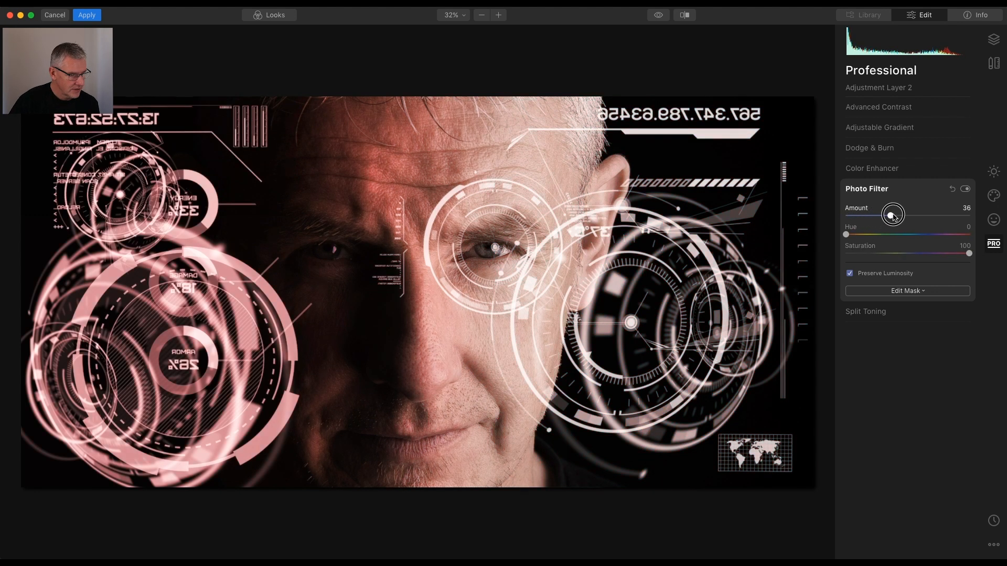
{"action": "left_click_drag", "start_coordinate": [892, 214], "coordinate": [927, 214]}
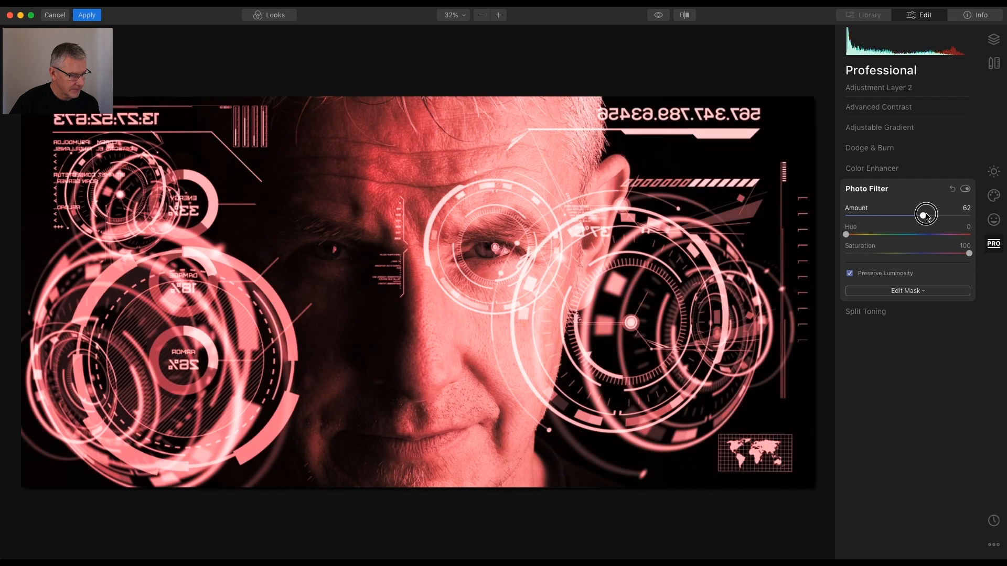
{"action": "left_click_drag", "start_coordinate": [926, 215], "coordinate": [941, 215]}
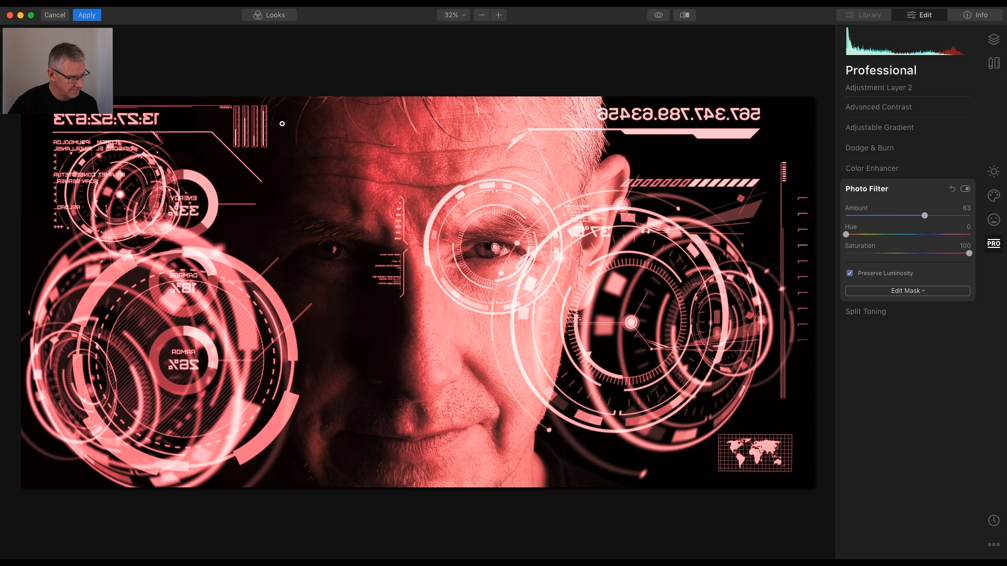
{"action": "left_click", "coordinate": [907, 291]}
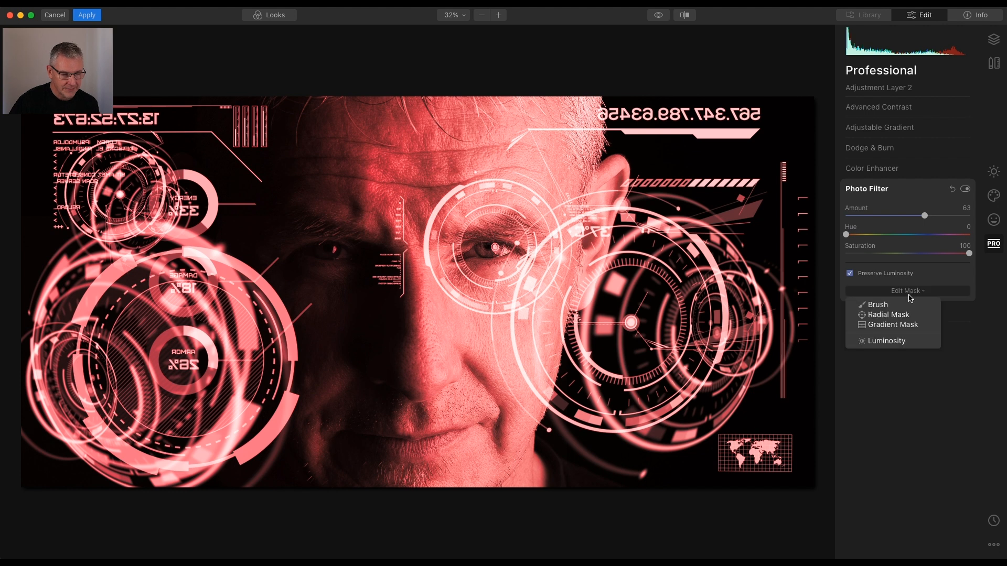
- Draw a gradient mask so the red Photo Filter covers only the portrait's left side
{"action": "left_click", "coordinate": [892, 324]}
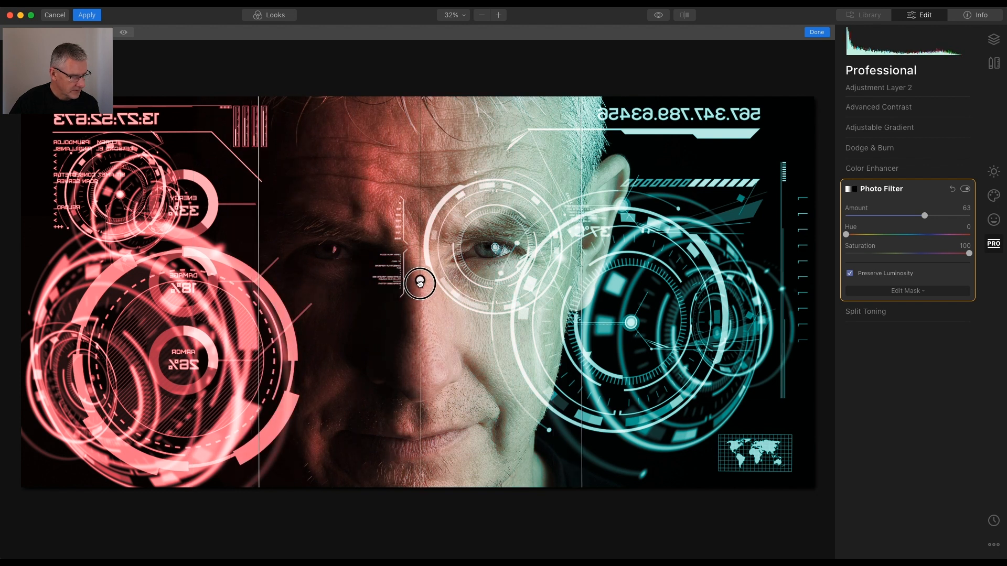
{"action": "left_click_drag", "start_coordinate": [420, 283], "coordinate": [558, 287]}
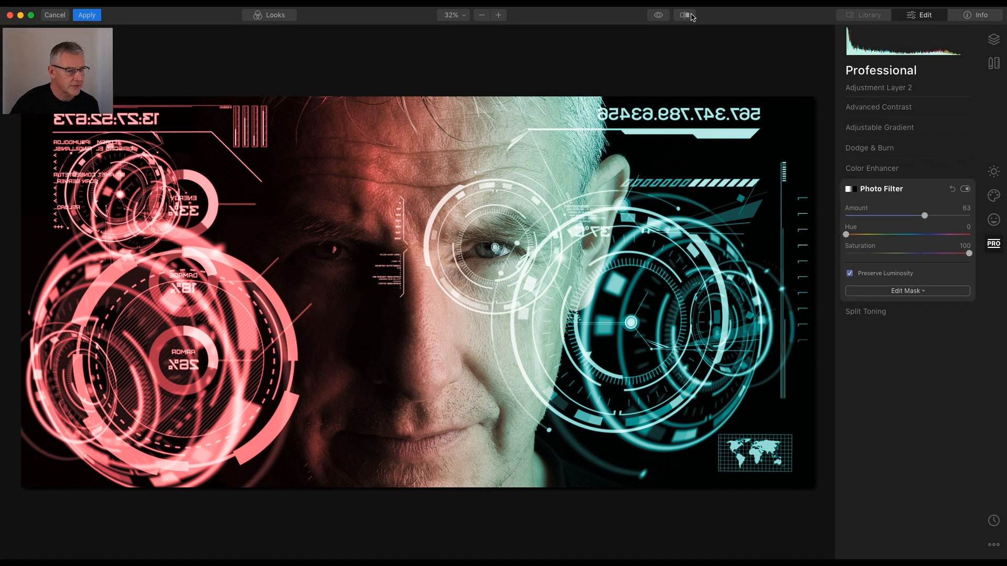
{"action": "left_click", "coordinate": [683, 15]}
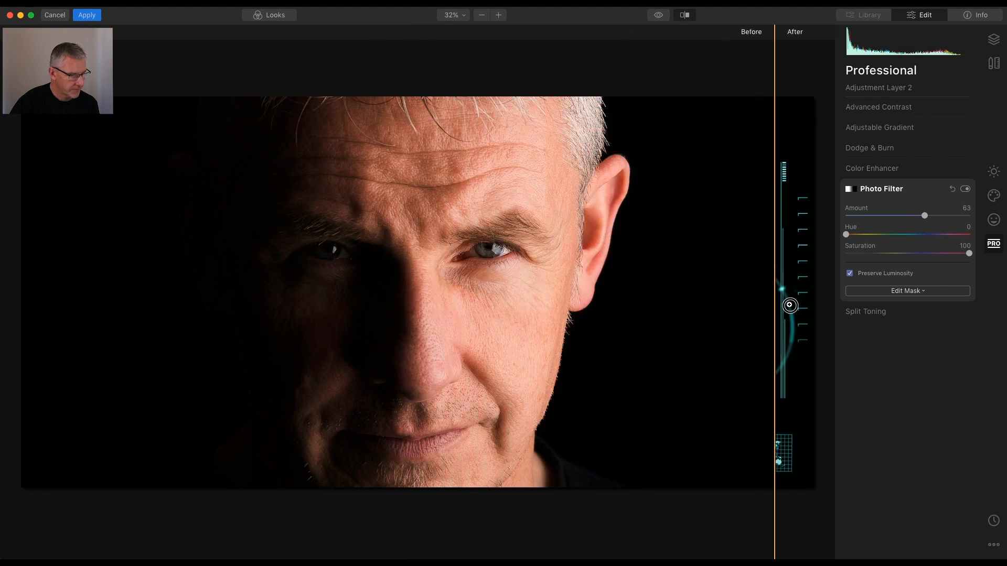
{"action": "left_click_drag", "start_coordinate": [777, 305], "coordinate": [649, 341]}
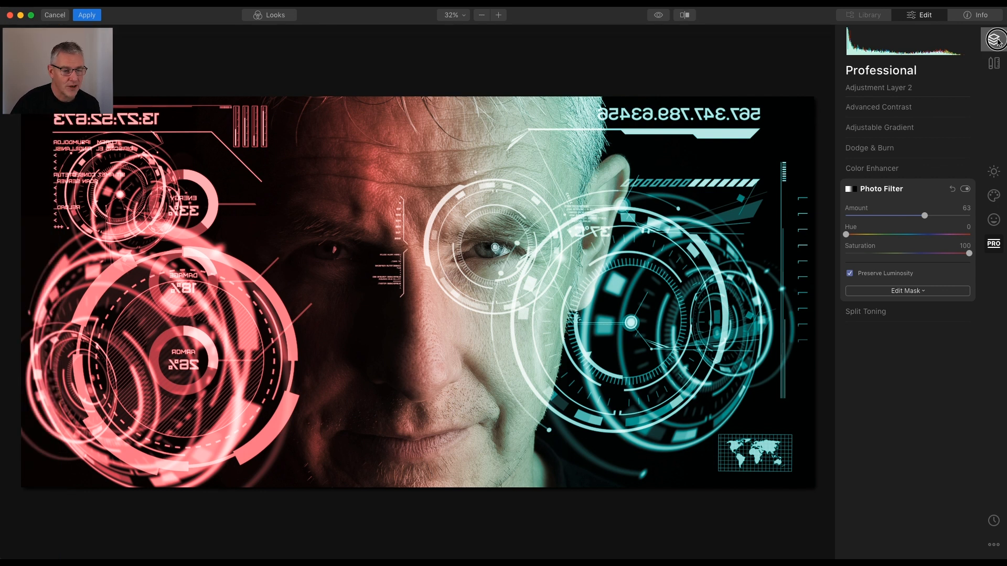
- Add a third adjustment layer and bring up the Looks presets
{"action": "left_click", "coordinate": [993, 39]}
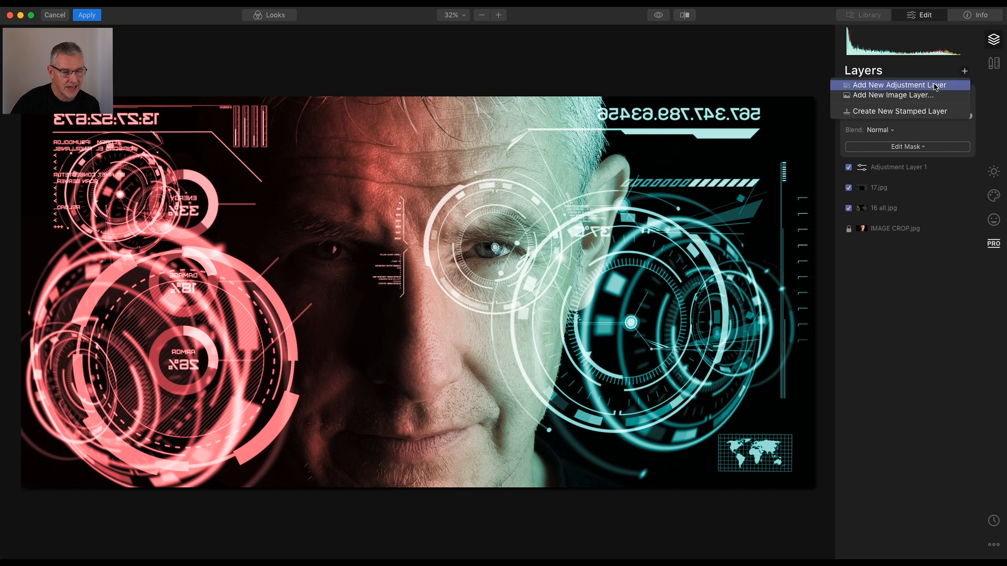
{"action": "left_click", "coordinate": [897, 84]}
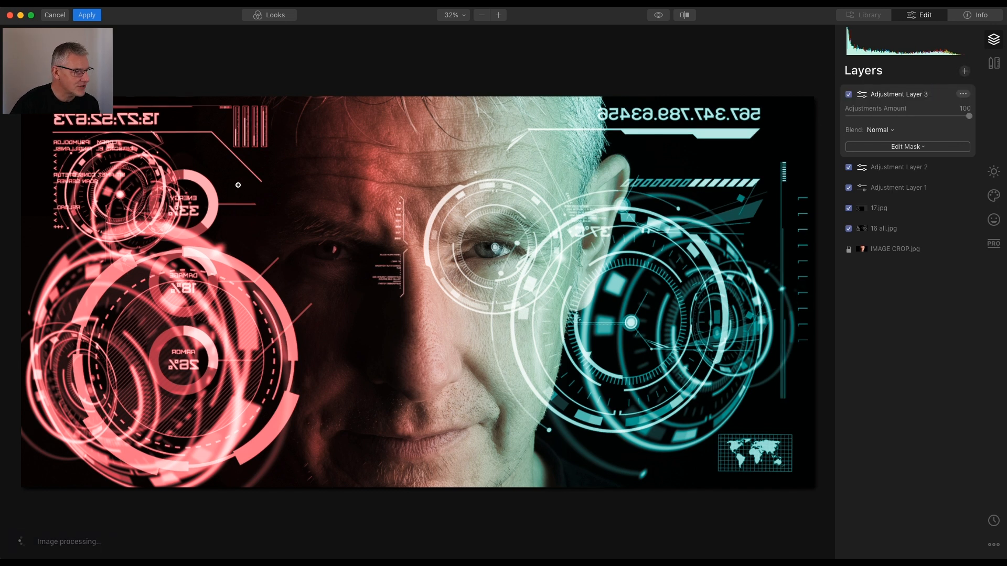
{"action": "left_click", "coordinate": [269, 15]}
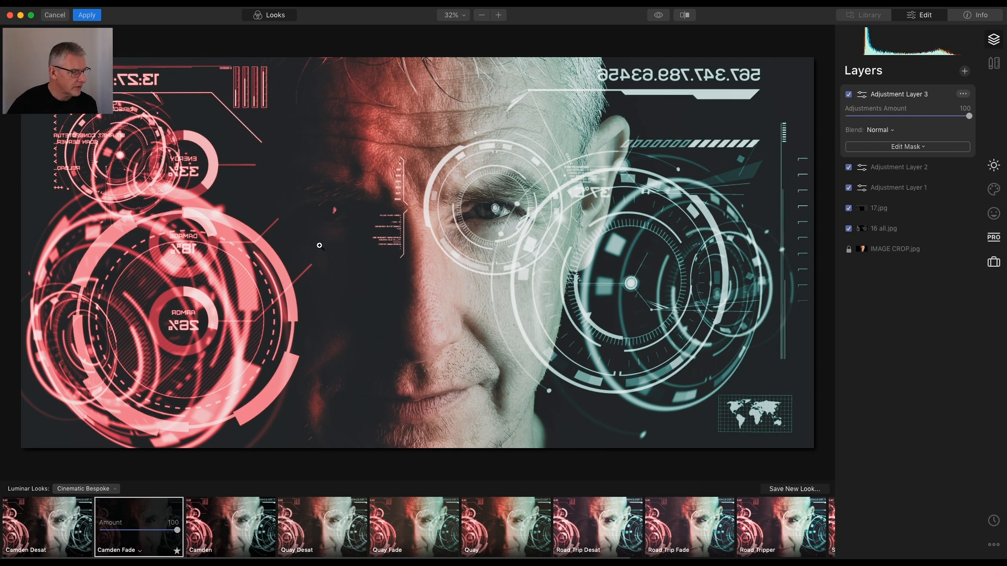
{"action": "mouse_move", "coordinate": [714, 327]}
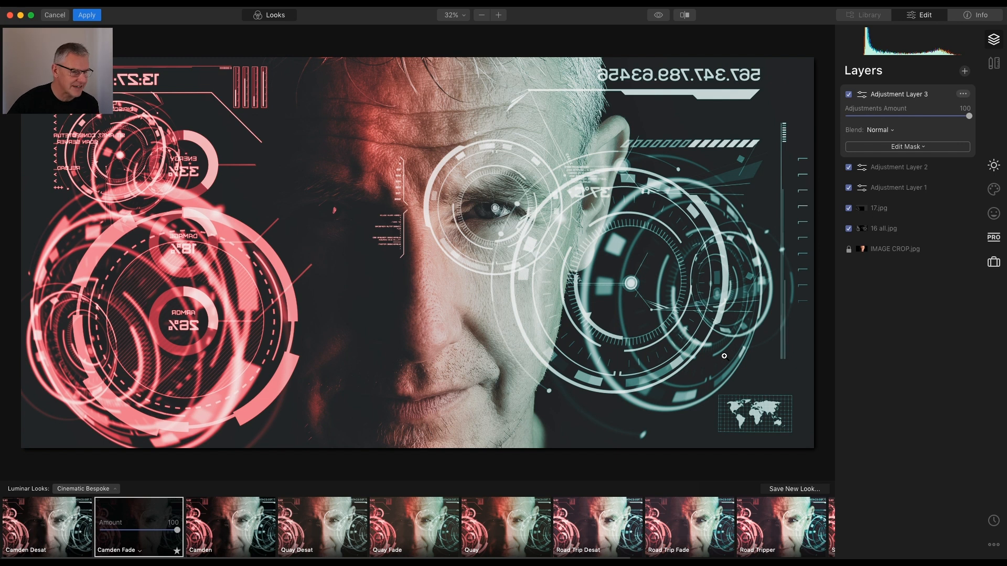
- Show the Creative tools for the third layer, then apply all portrait edits
{"action": "left_click", "coordinate": [992, 189]}
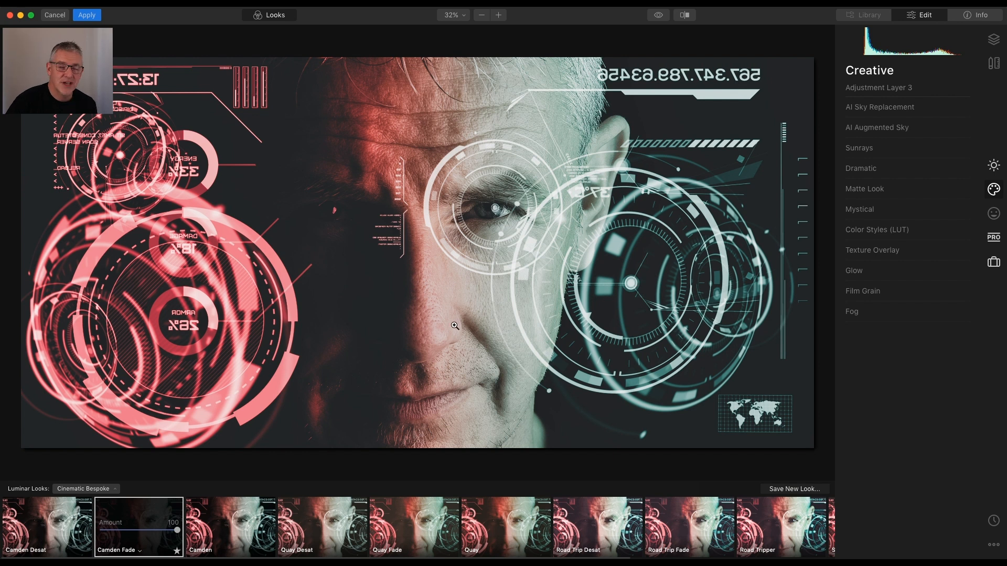
{"action": "mouse_move", "coordinate": [421, 269]}
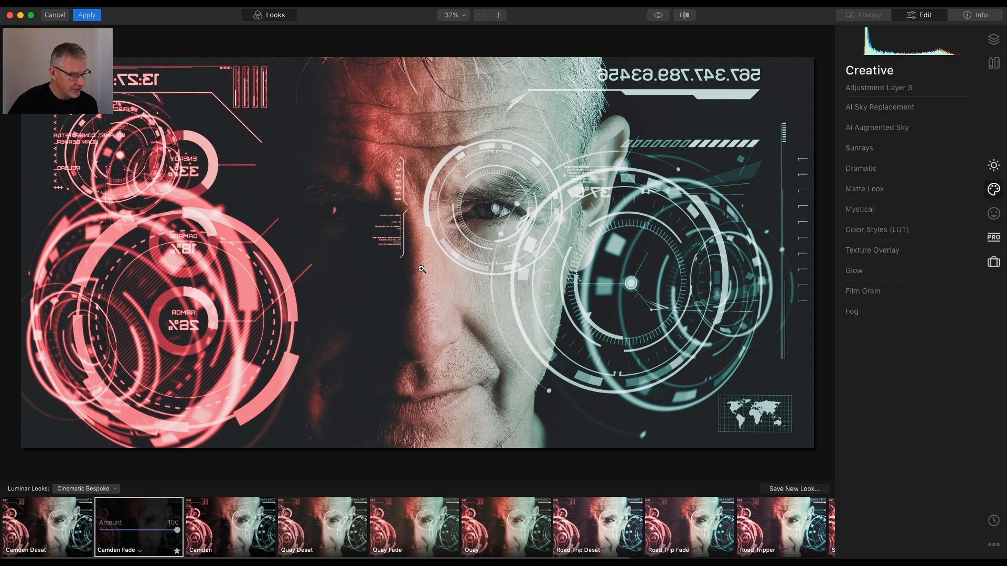
{"action": "mouse_move", "coordinate": [541, 193]}
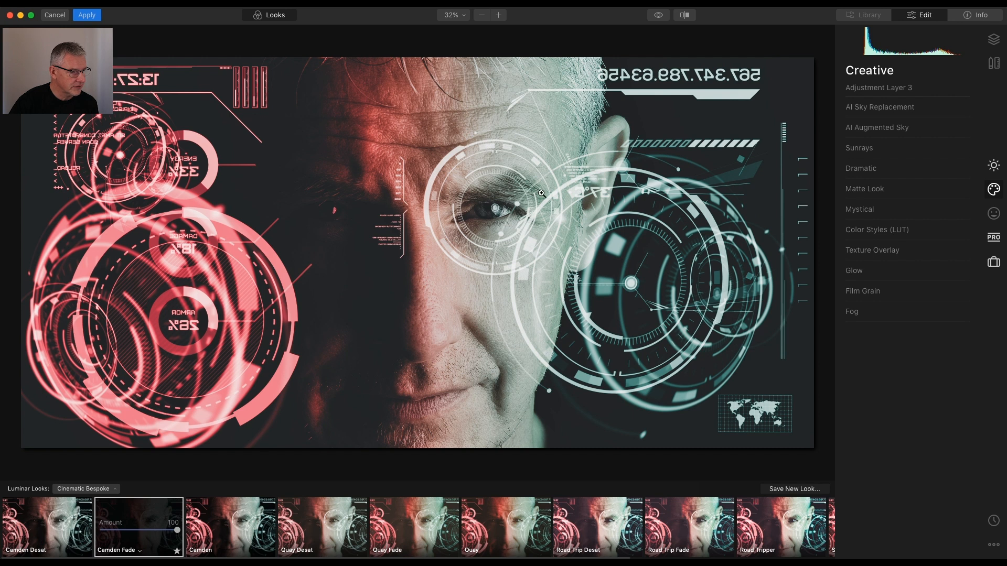
{"action": "left_click", "coordinate": [87, 15]}
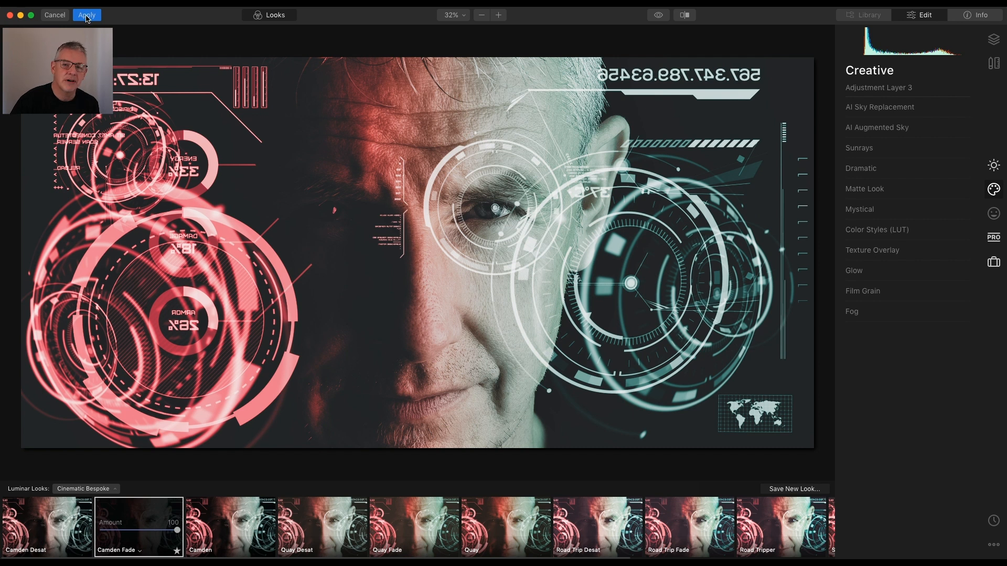